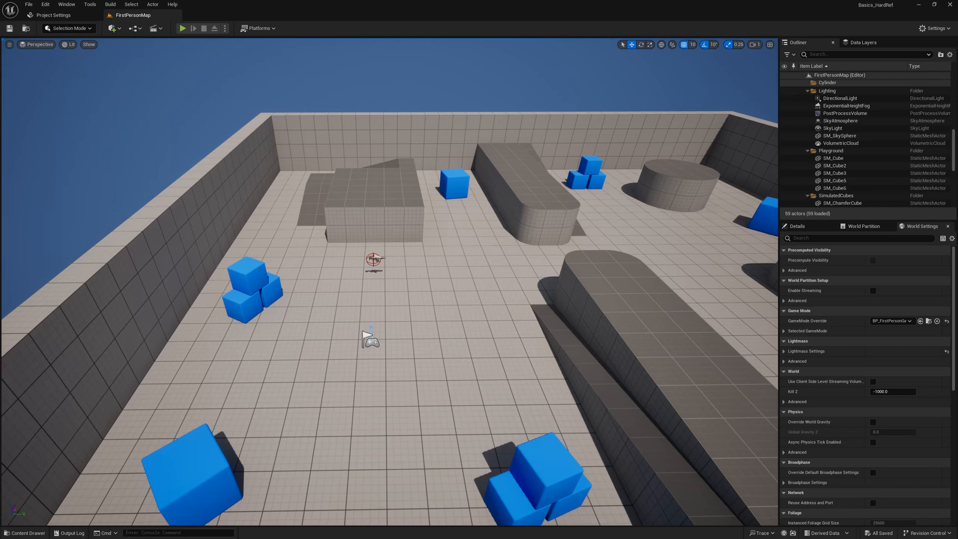
Bring up asset actions for BP_FirstPersonCharacter in Content/FirstPerson/Blueprints
{"action": "left_click", "coordinate": [24, 533]}
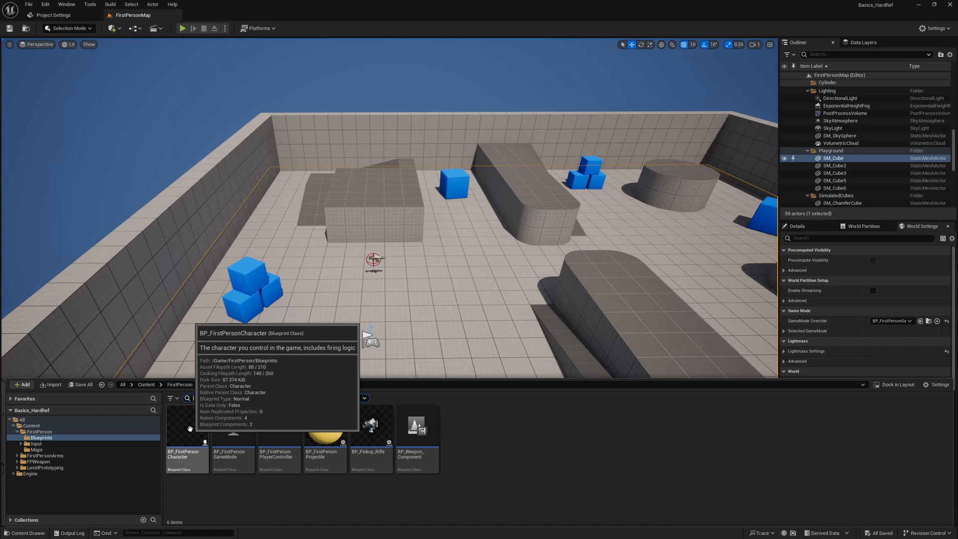
{"action": "right_click", "coordinate": [187, 425]}
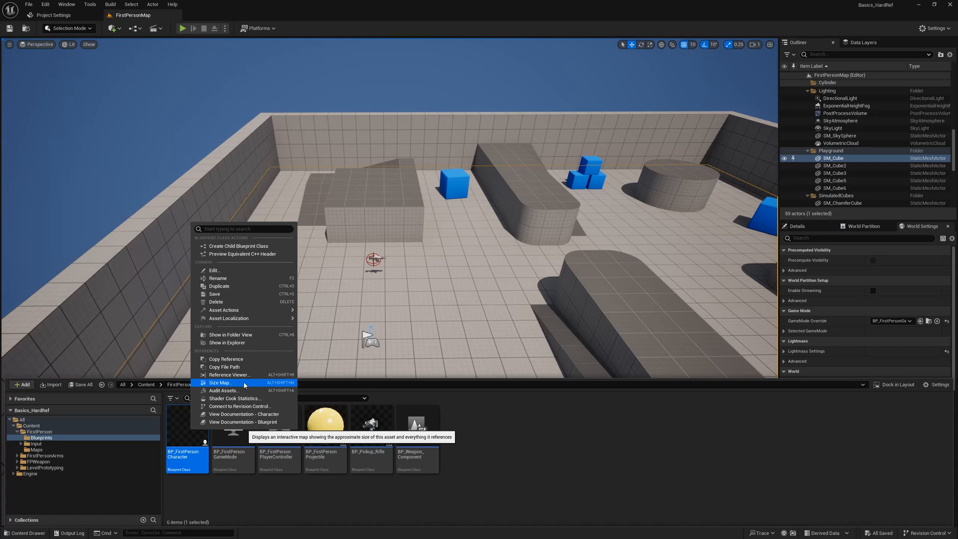
{"action": "mouse_move", "coordinate": [230, 374]}
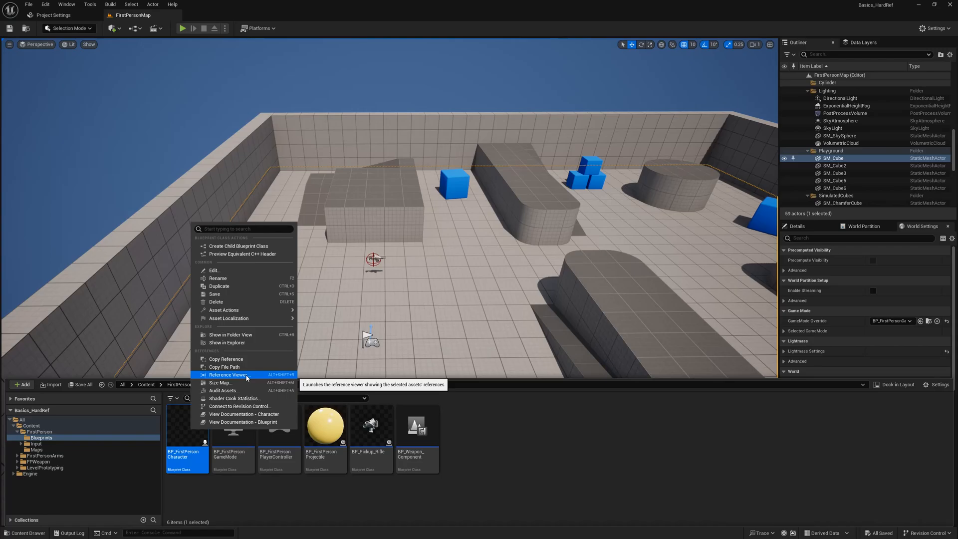
Show BP_FirstPersonCharacter's direct referencers and dependencies in the Reference Viewer
{"action": "left_click", "coordinate": [229, 374]}
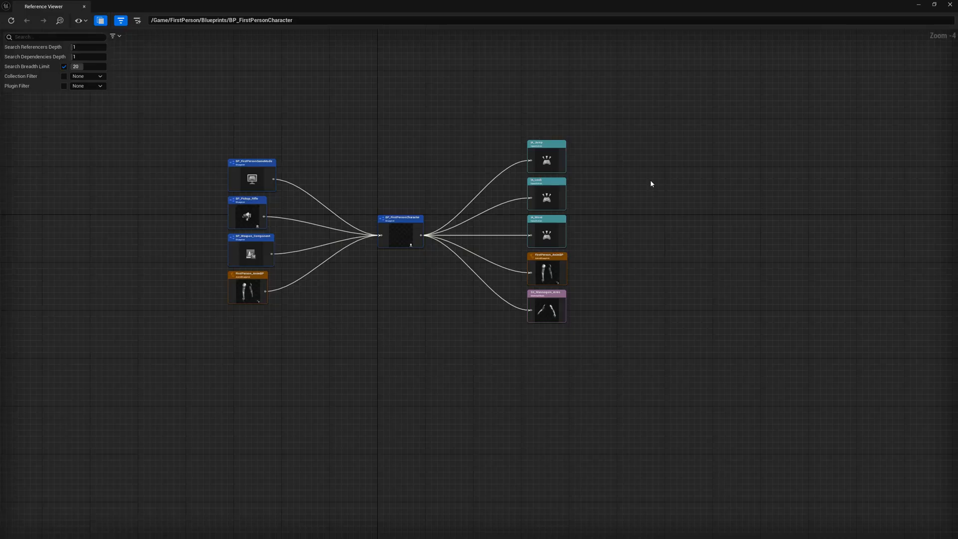
{"action": "mouse_move", "coordinate": [464, 159]}
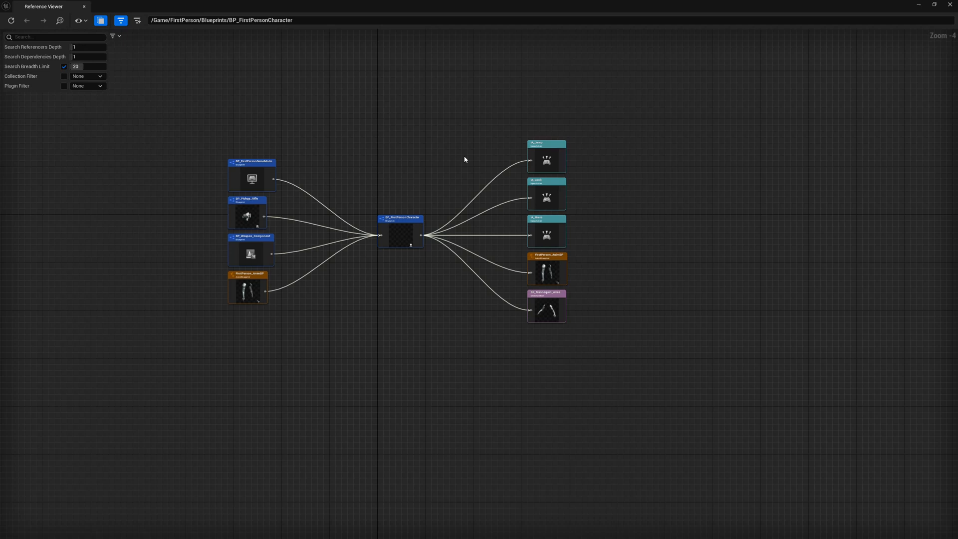
{"action": "mouse_move", "coordinate": [274, 111]}
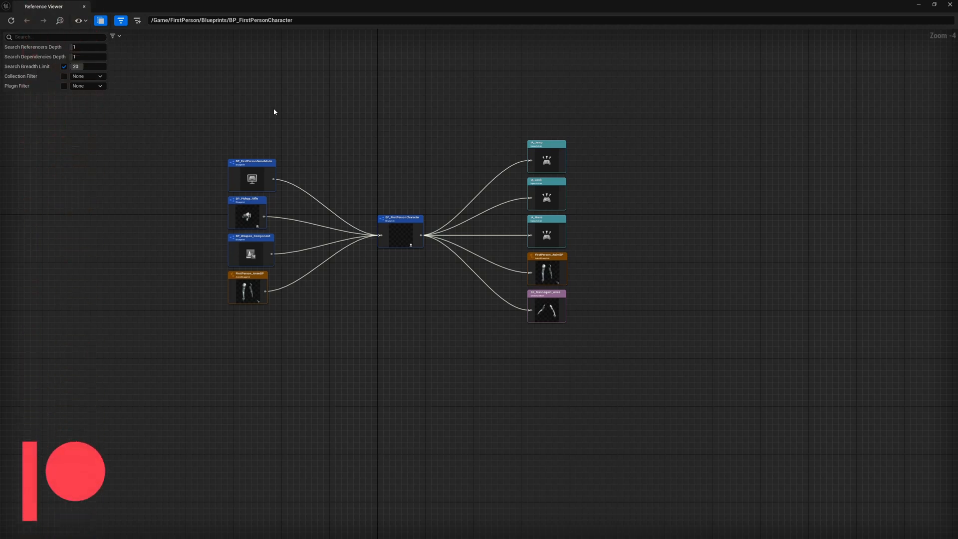
{"action": "mouse_move", "coordinate": [145, 240]}
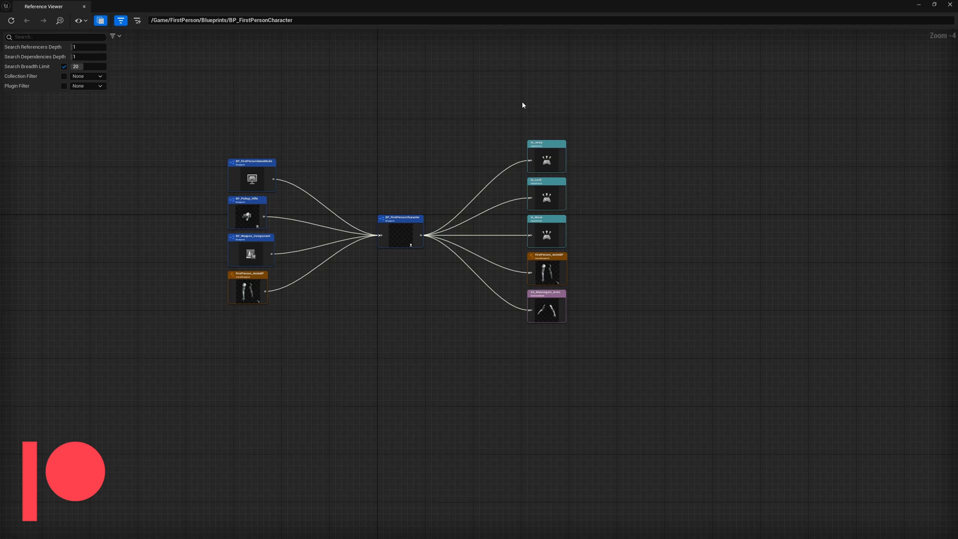
{"action": "mouse_move", "coordinate": [634, 173]}
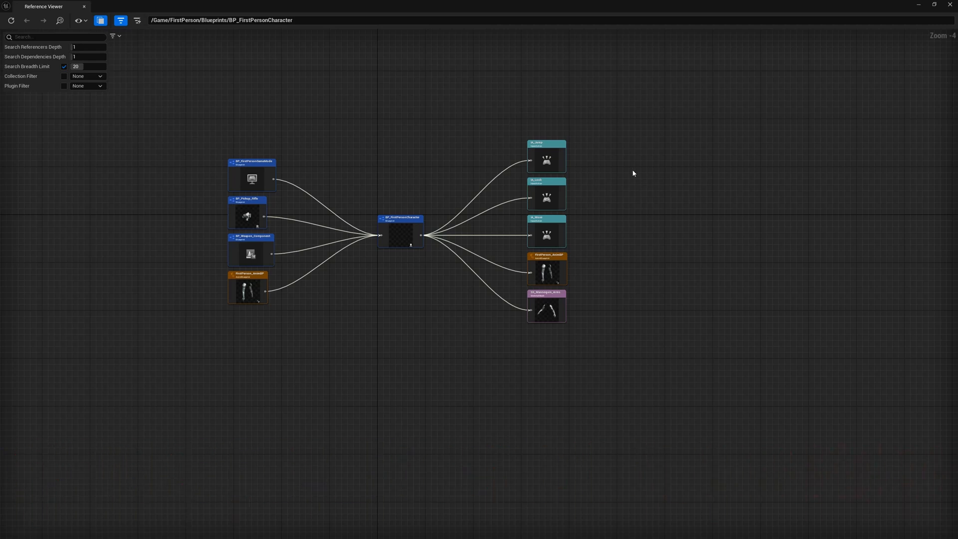
{"action": "mouse_move", "coordinate": [625, 139]}
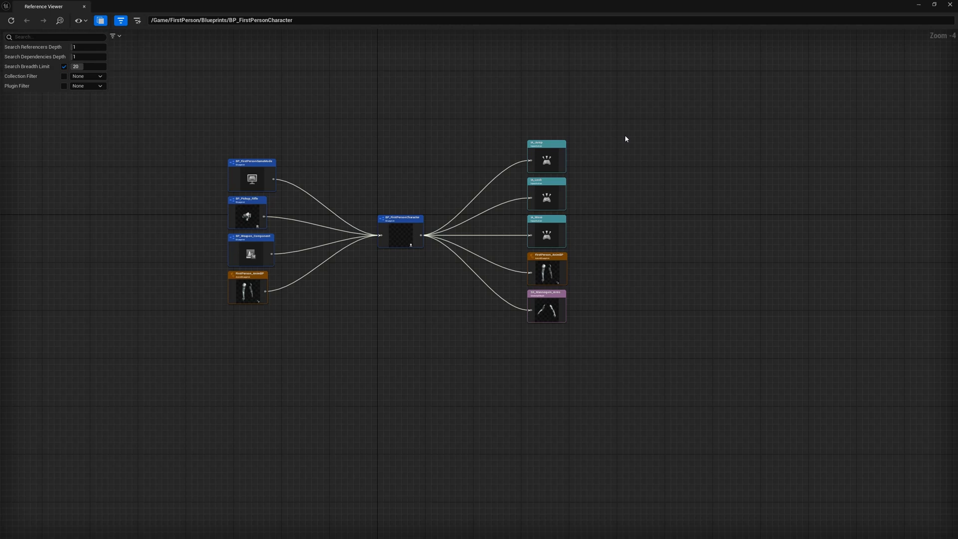
{"action": "mouse_move", "coordinate": [303, 73]}
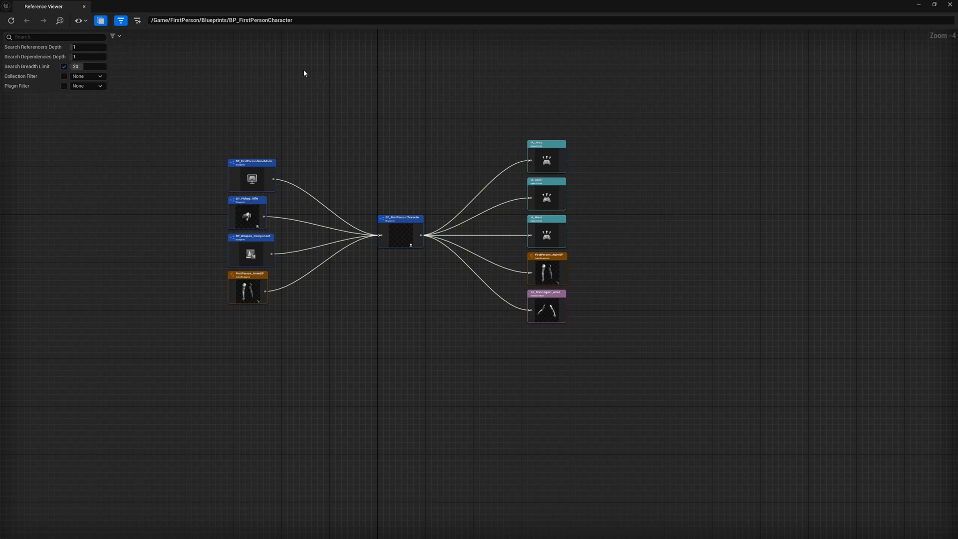
Deepen the search to 2 referencer and 6 dependency levels, revealing AnimBP and mannequin texture chains
{"action": "left_click", "coordinate": [89, 56]}
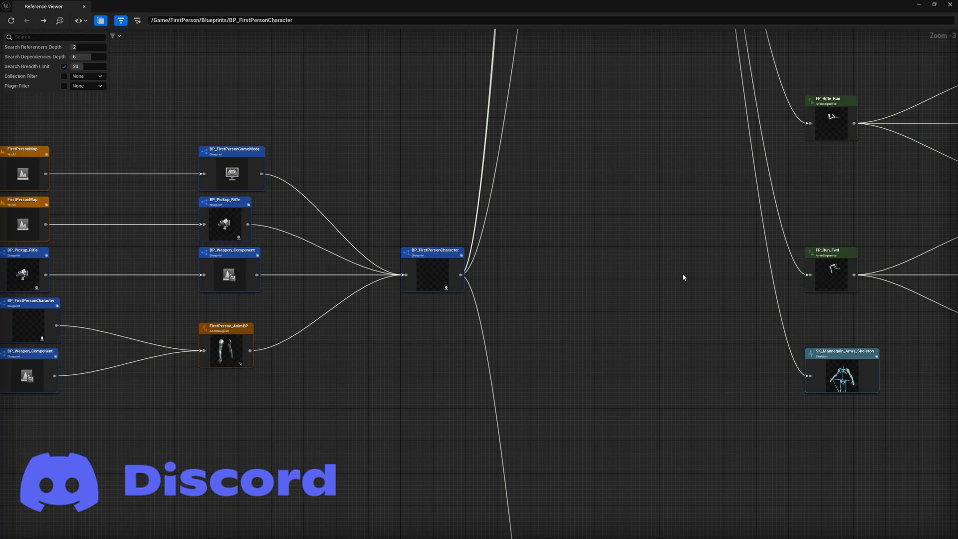
{"action": "mouse_move", "coordinate": [640, 78]}
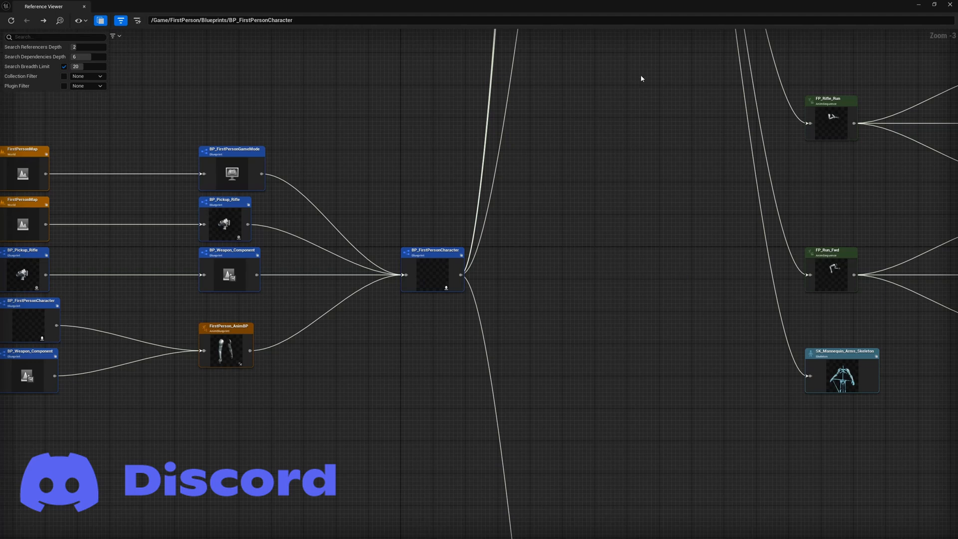
{"action": "left_click_drag", "start_coordinate": [641, 78], "coordinate": [621, 308]}
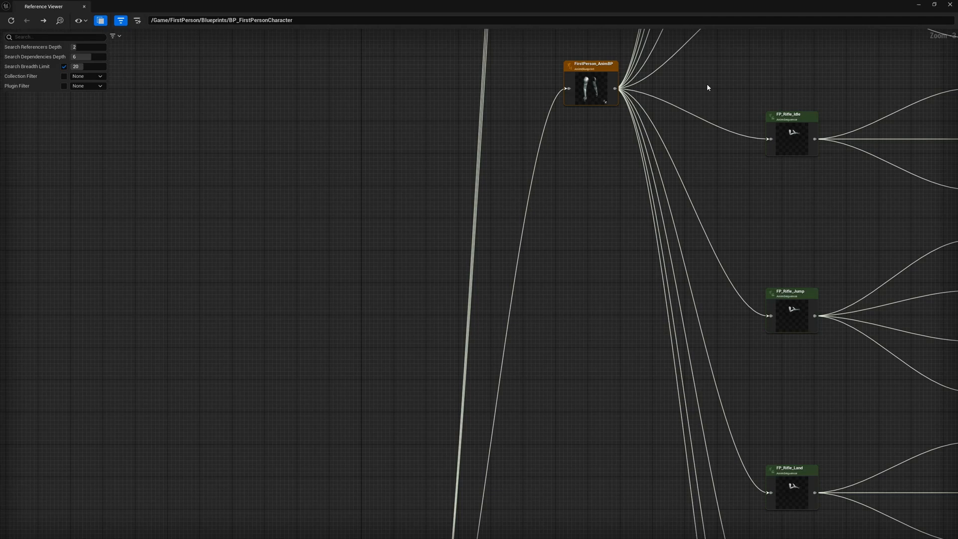
{"action": "scroll", "scroll_direction": "down", "scroll_amount": 3}
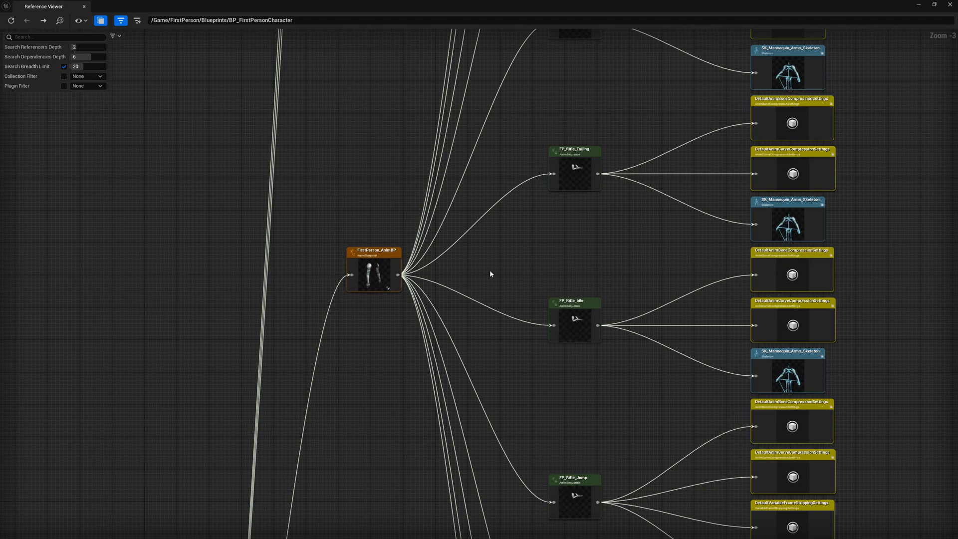
{"action": "mouse_move", "coordinate": [439, 496]}
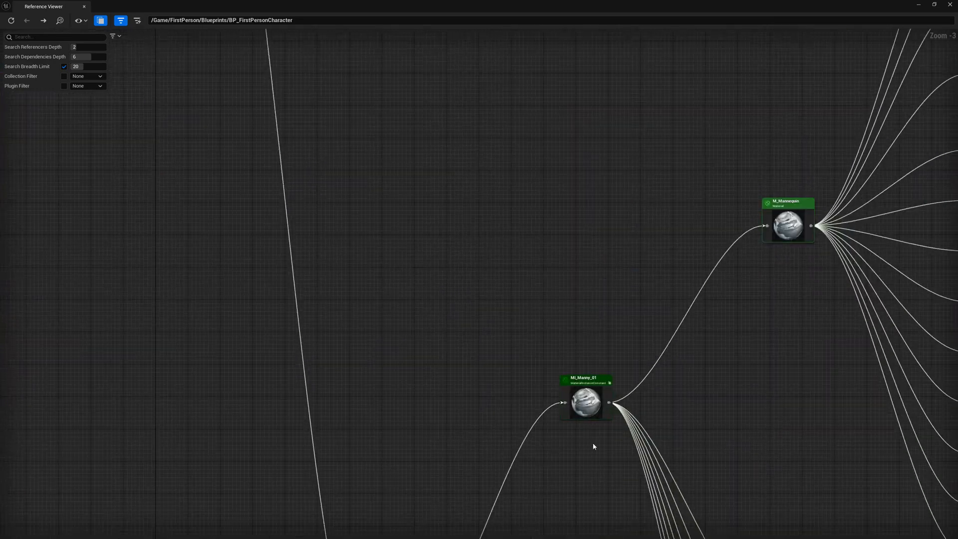
{"action": "left_click_drag", "start_coordinate": [593, 446], "coordinate": [515, 208]}
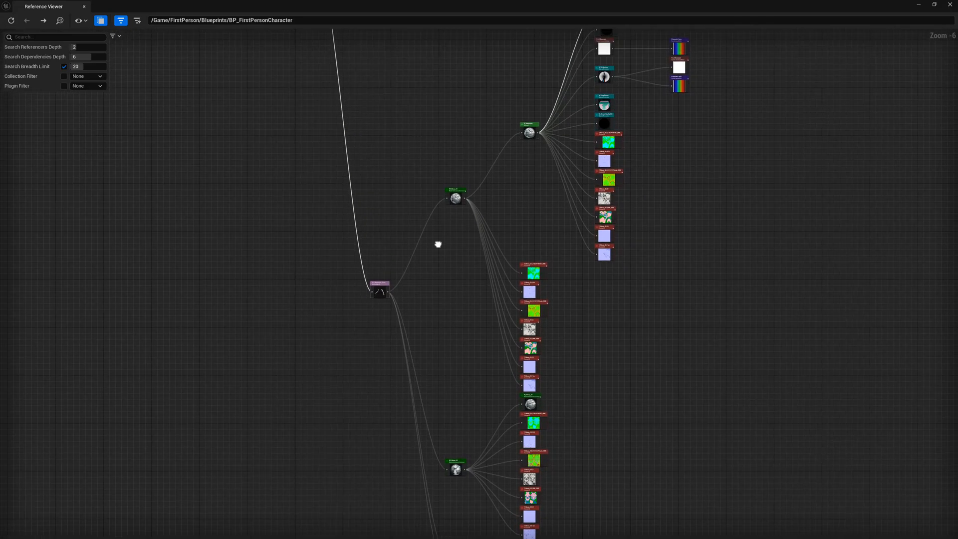
{"action": "mouse_move", "coordinate": [438, 248]}
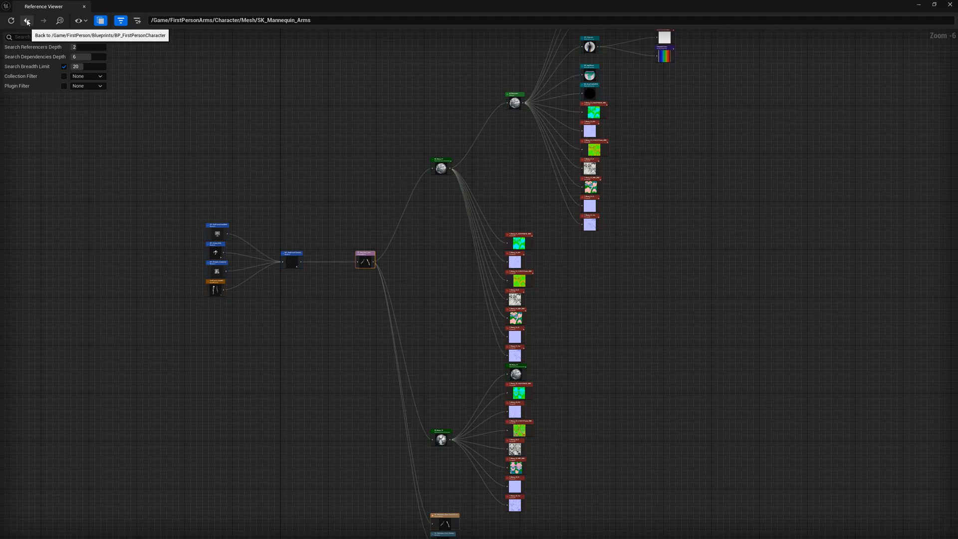
Go back to BP_FirstPersonCharacter's two-level reference graph
{"action": "left_click", "coordinate": [27, 20]}
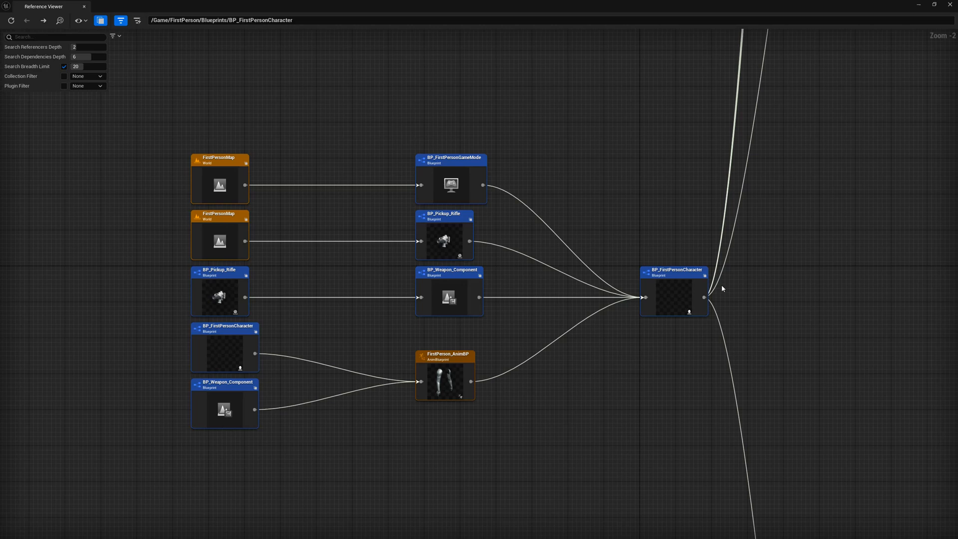
{"action": "mouse_move", "coordinate": [745, 278]}
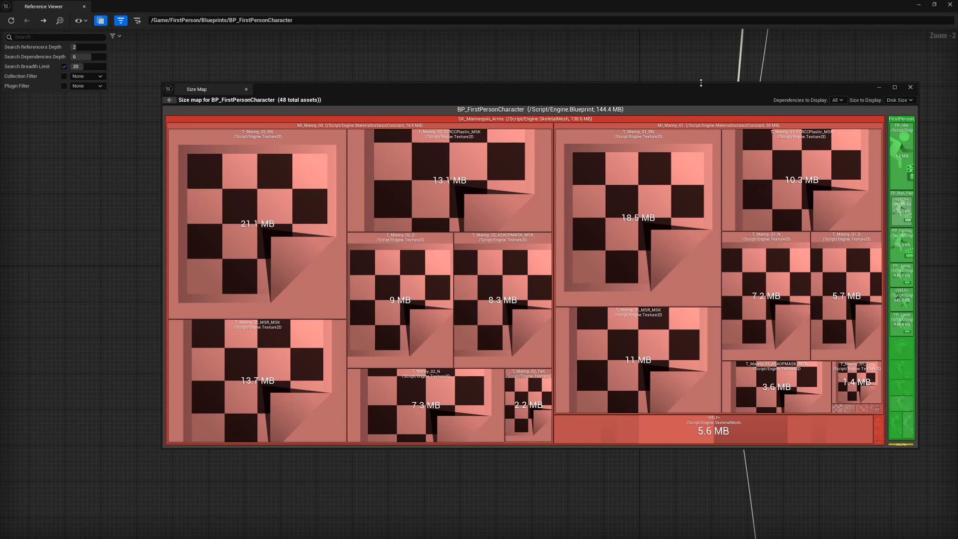
{"action": "mouse_move", "coordinate": [737, 102]}
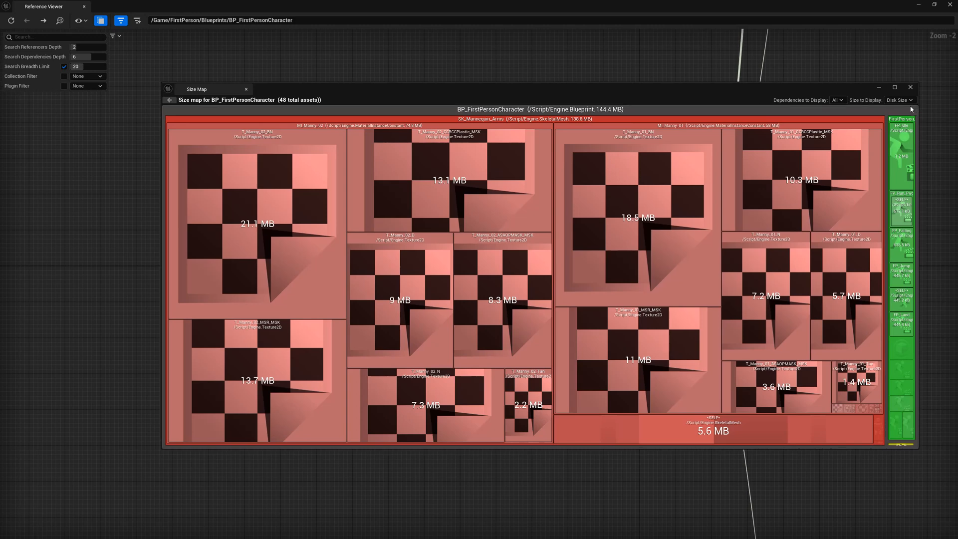
Filter BP_FirstPersonCharacter's size map to game dependencies: 46 assets, 143.9 MB
{"action": "left_click", "coordinate": [837, 100]}
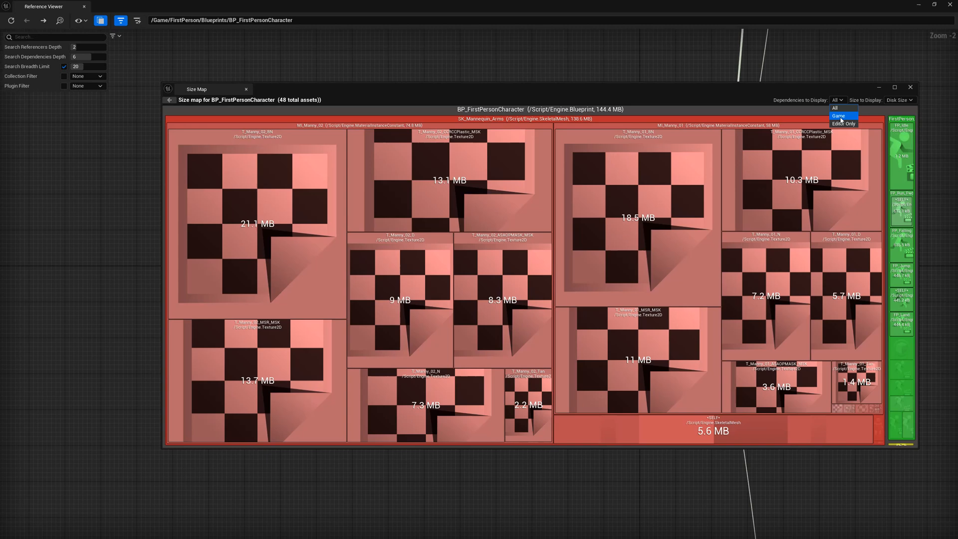
{"action": "left_click", "coordinate": [839, 116]}
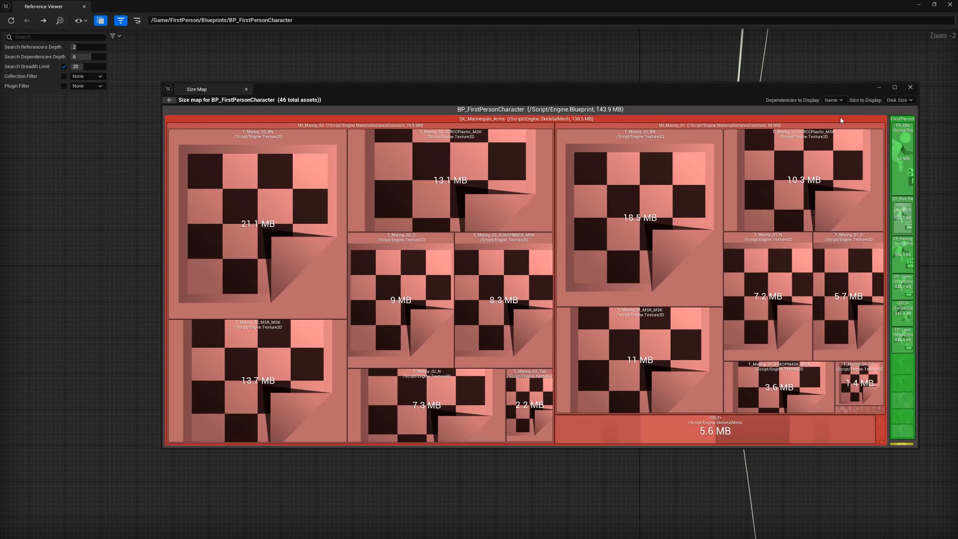
{"action": "mouse_move", "coordinate": [788, 104]}
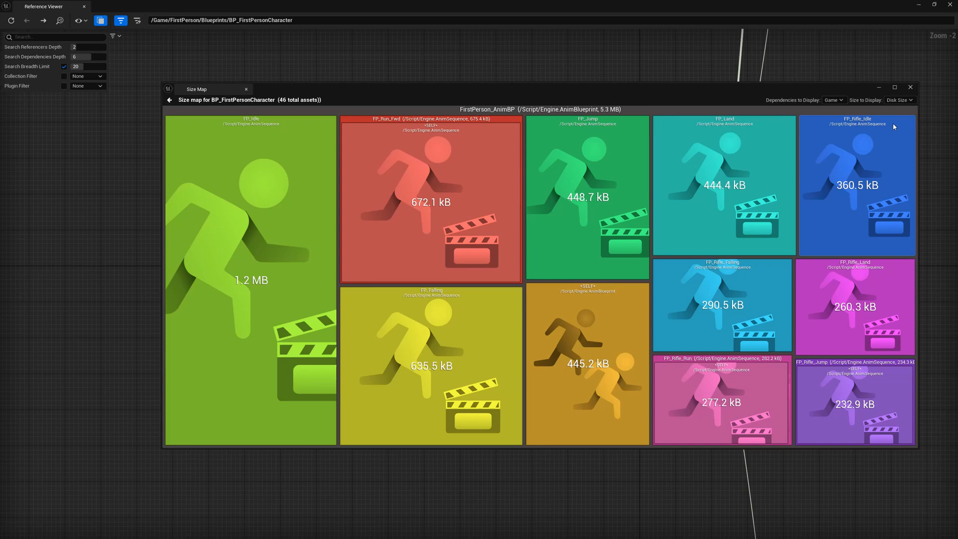
{"action": "mouse_move", "coordinate": [485, 174]}
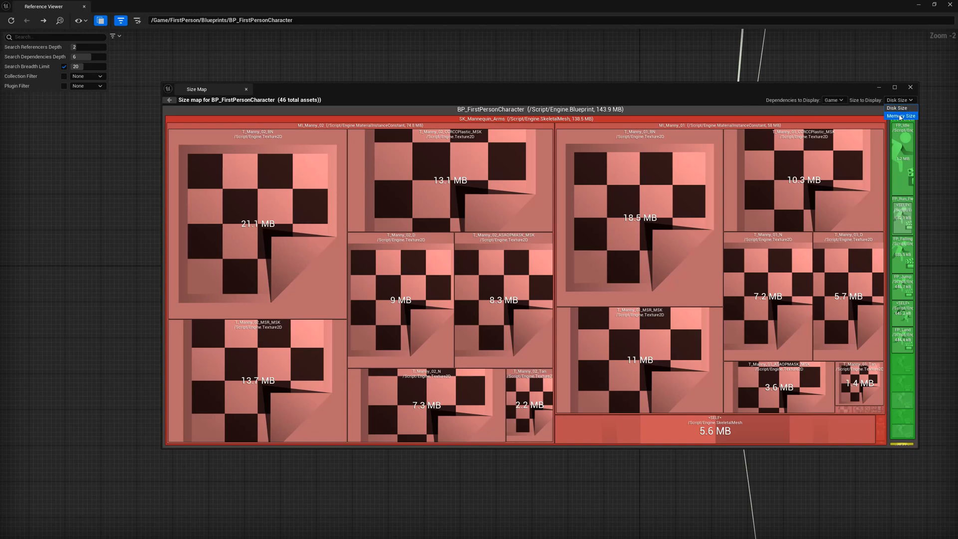
Switch the size map to memory size before returning to the reference graph
{"action": "left_click", "coordinate": [900, 116]}
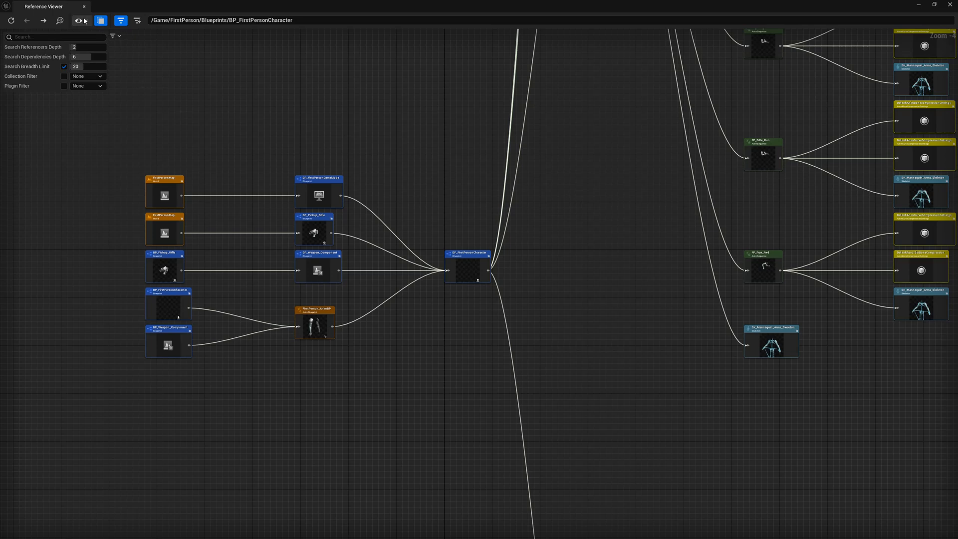
Adjust display options, re-centre on BP_Pickup_Rifle and bring up its actions
{"action": "left_click", "coordinate": [80, 20]}
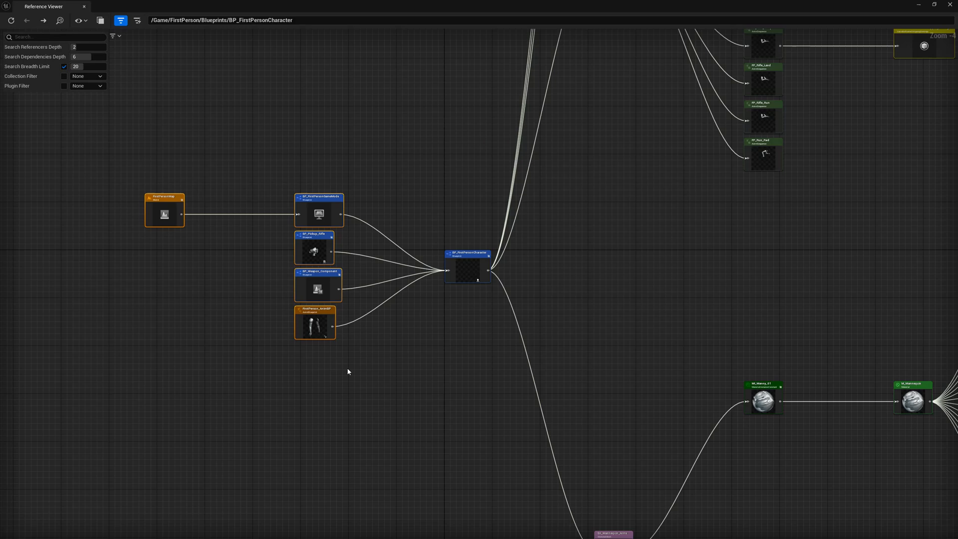
{"action": "mouse_move", "coordinate": [346, 151]}
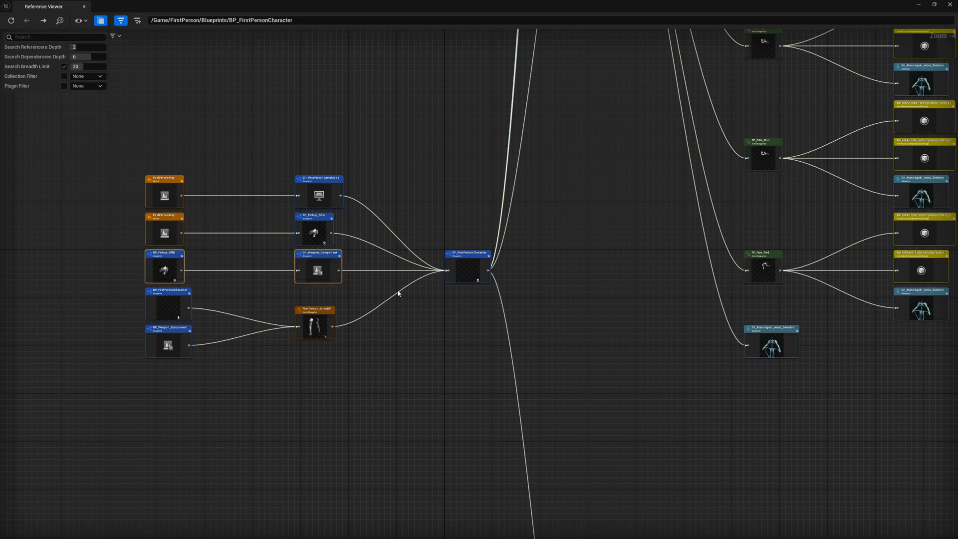
{"action": "mouse_move", "coordinate": [557, 92]}
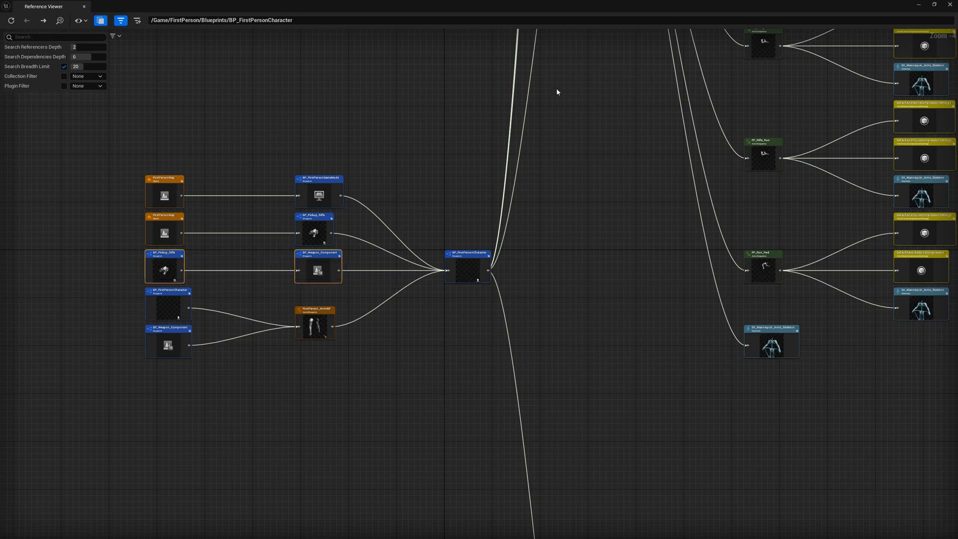
{"action": "mouse_move", "coordinate": [308, 217]}
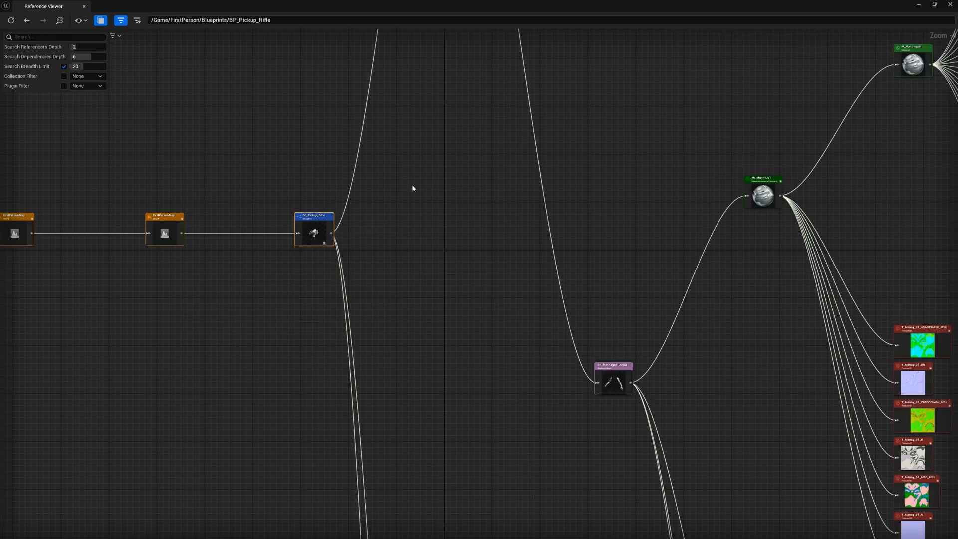
{"action": "scroll", "scroll_direction": "down", "scroll_amount": 3}
{"action": "type", "text": "2"}
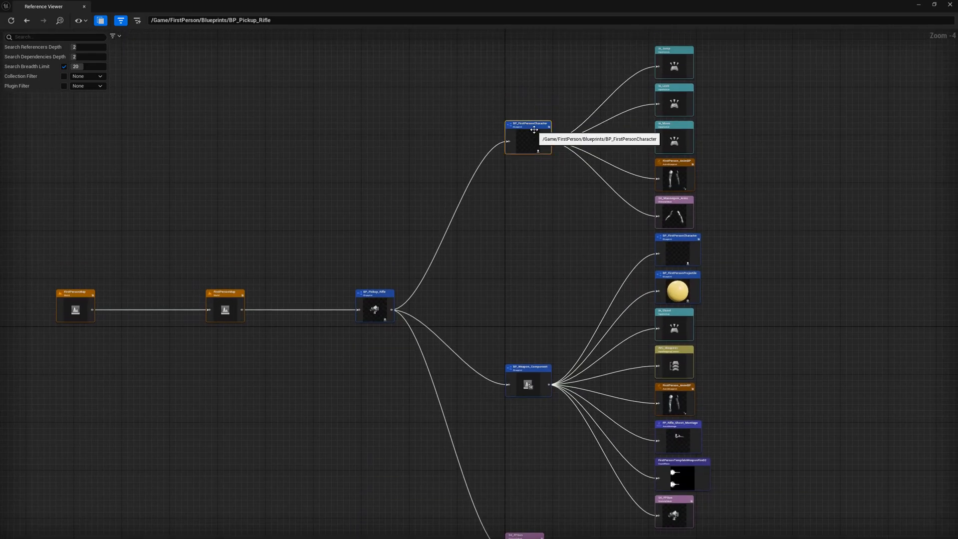
{"action": "right_click", "coordinate": [376, 310]}
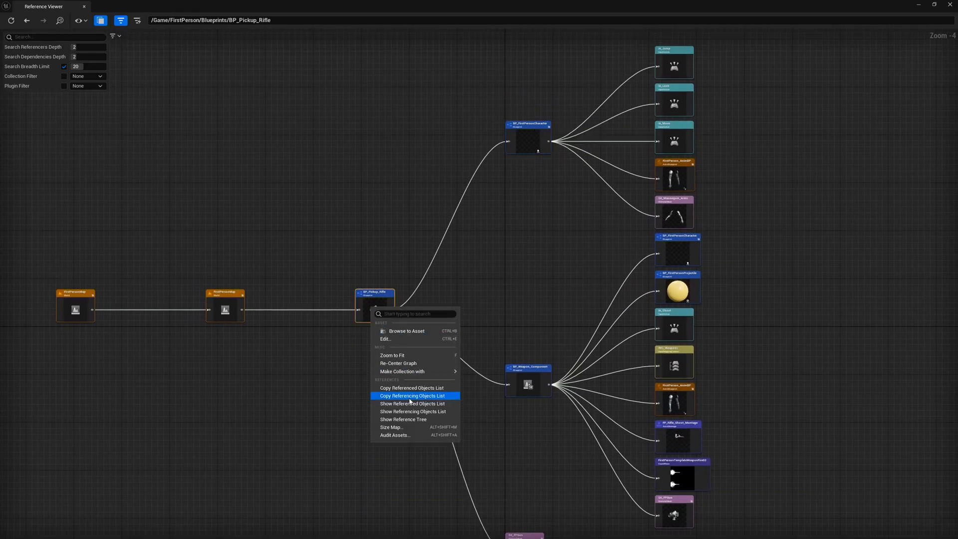
Show BP_Pickup_Rifle's size map drilled into BP_Weapon_Component at 30.1 MB memory size
{"action": "left_click", "coordinate": [390, 427]}
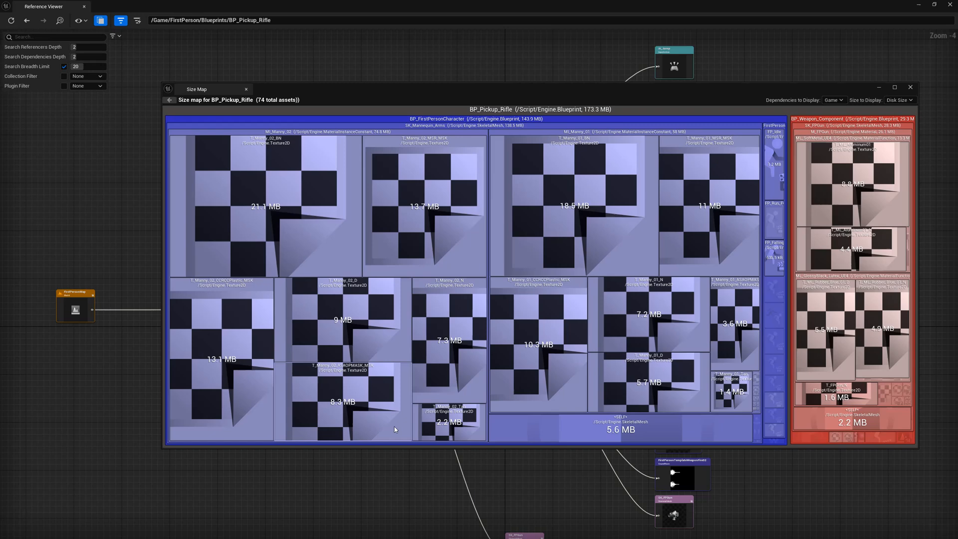
{"action": "mouse_move", "coordinate": [565, 293]}
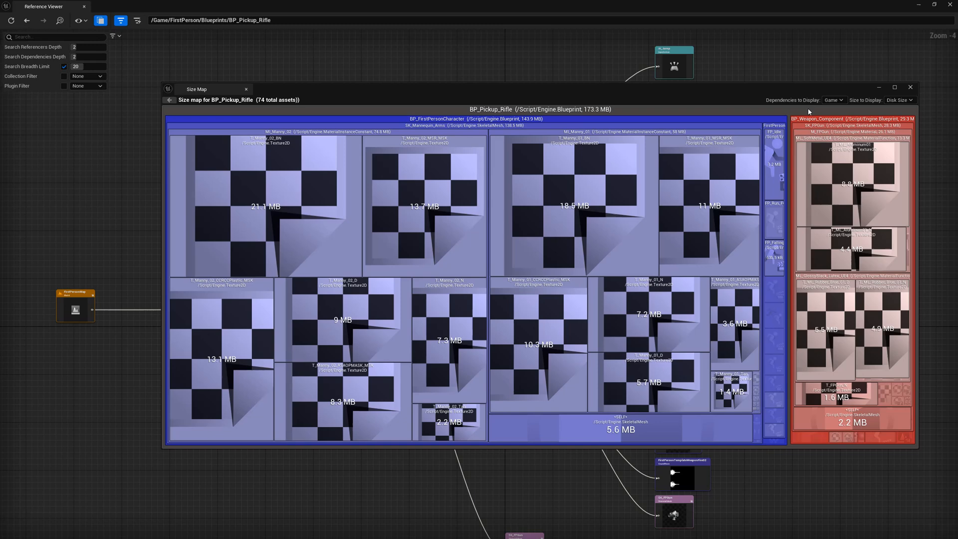
{"action": "mouse_move", "coordinate": [809, 114]}
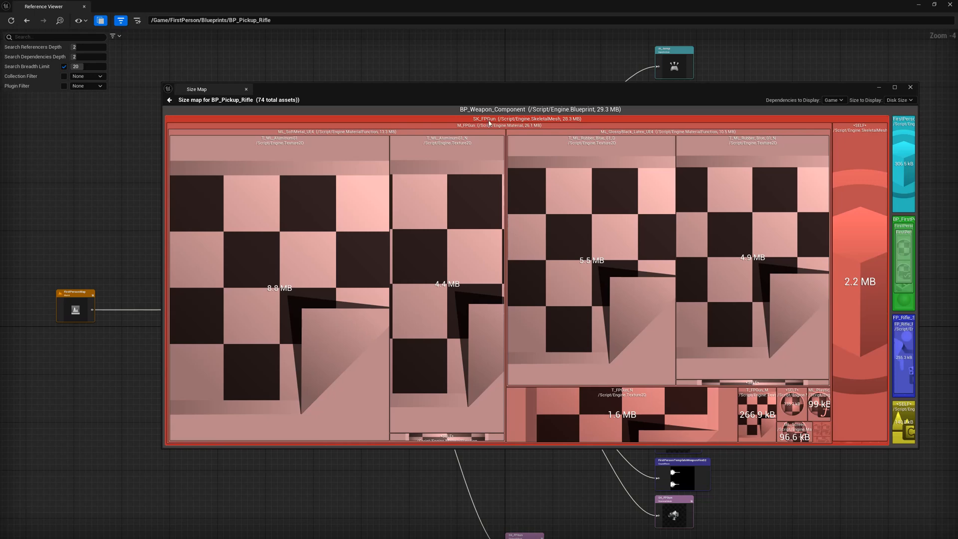
{"action": "left_click", "coordinate": [898, 100]}
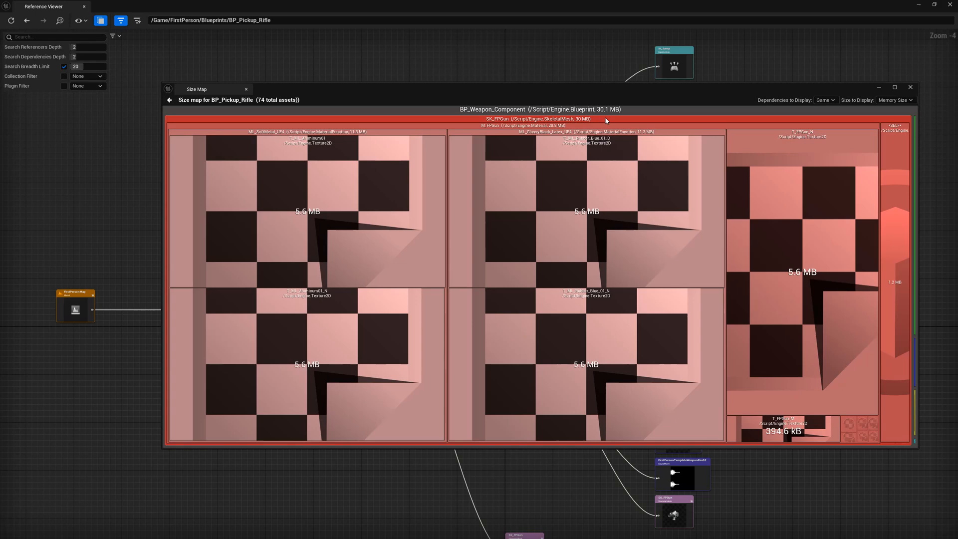
{"action": "mouse_move", "coordinate": [723, 90]}
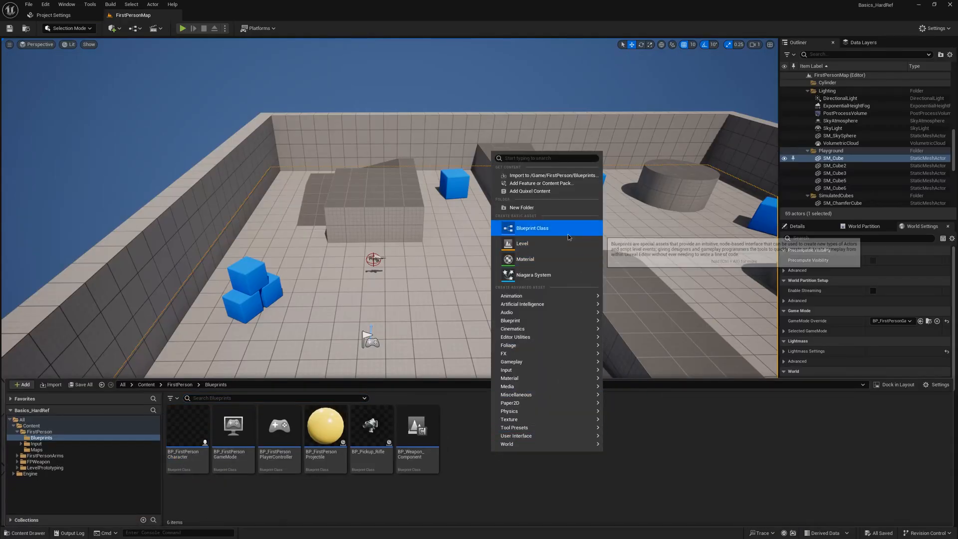
Create blueprint class TestActor and centre the Reference Viewer on it with no references
{"action": "left_click", "coordinate": [532, 227]}
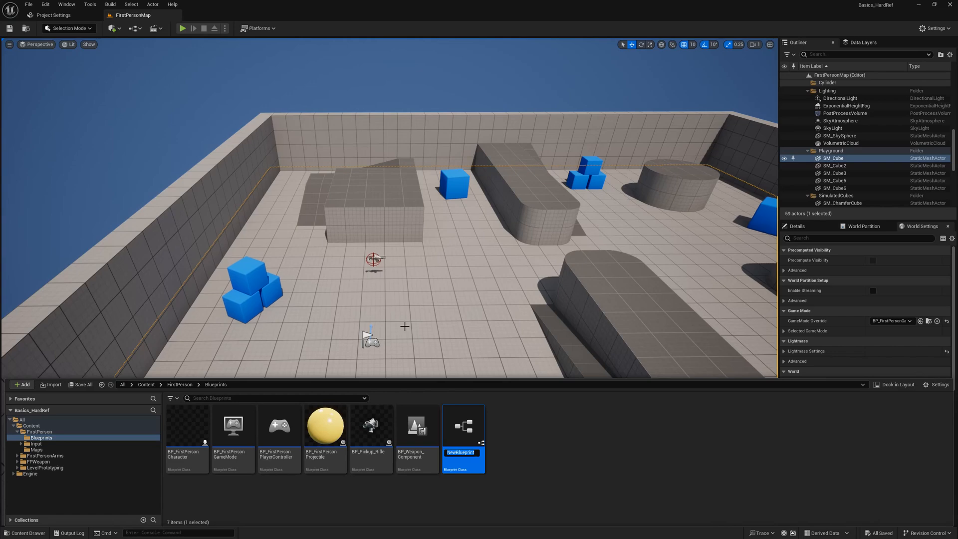
{"action": "type", "text": "TestActor"}
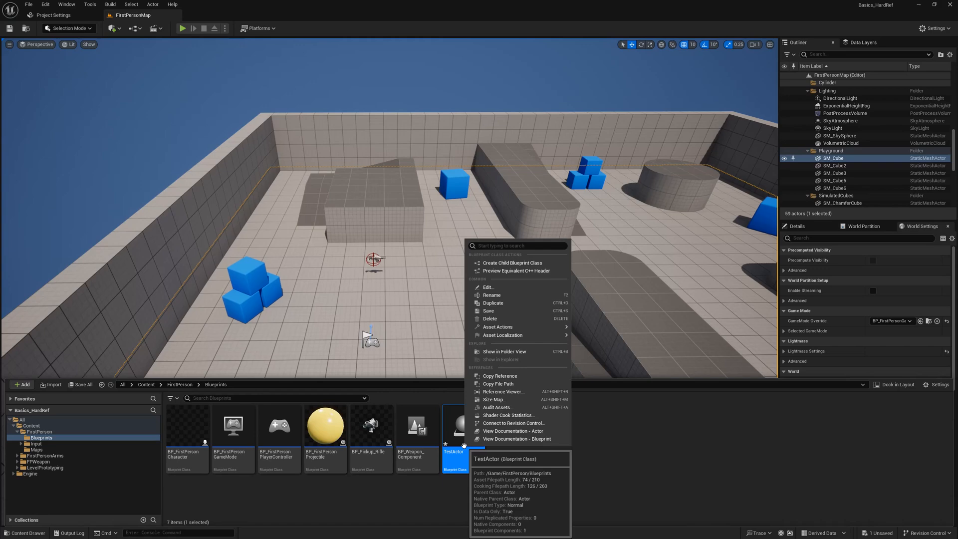
{"action": "left_click", "coordinate": [505, 391]}
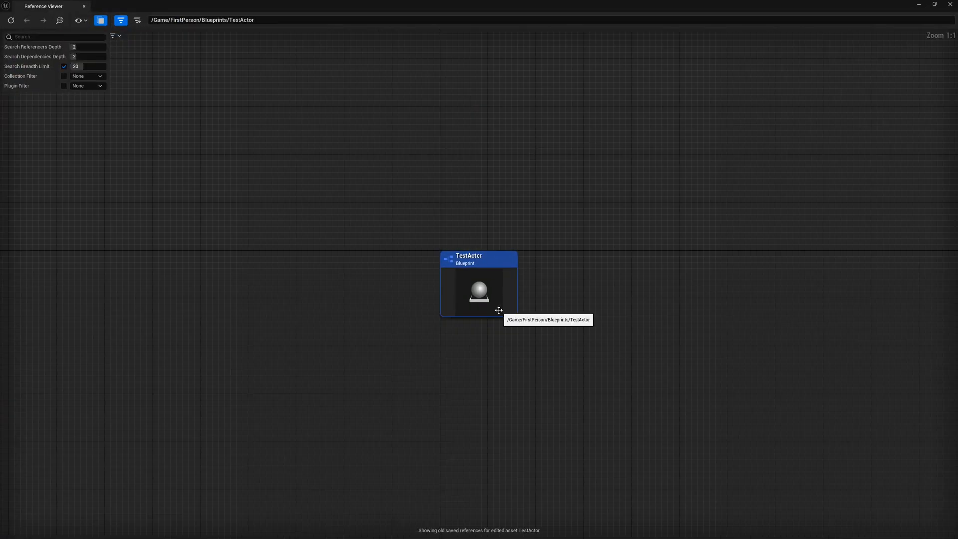
{"action": "mouse_move", "coordinate": [631, 313]}
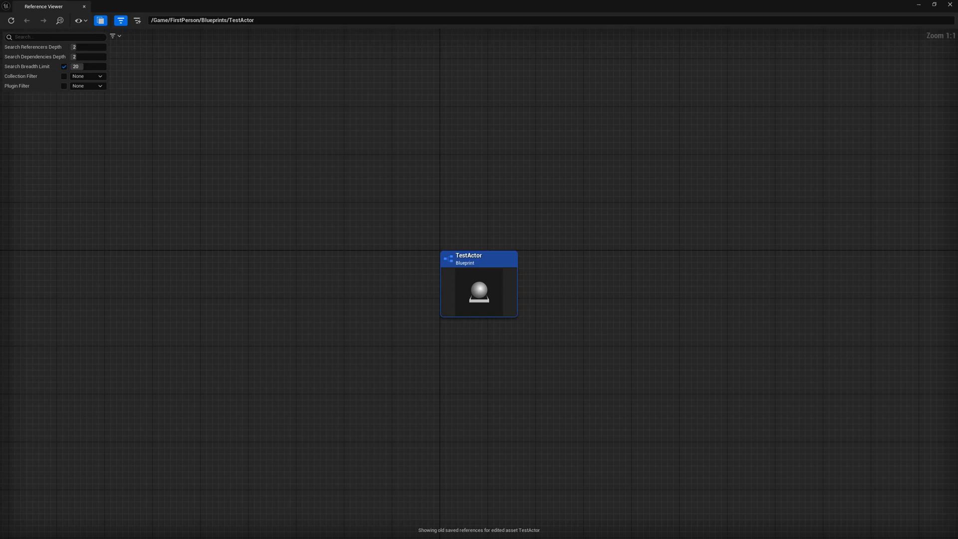
{"action": "left_click", "coordinate": [478, 294]}
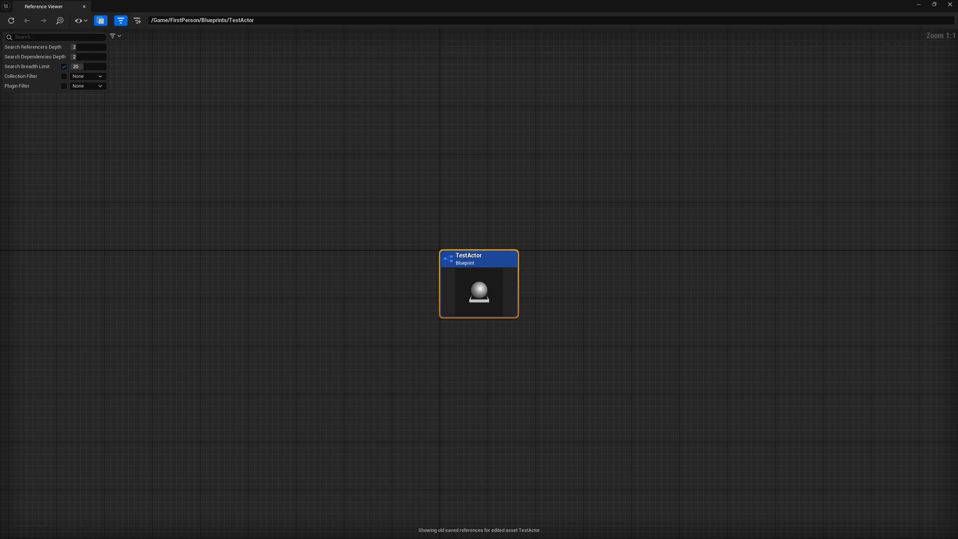
{"action": "mouse_move", "coordinate": [935, 178]}
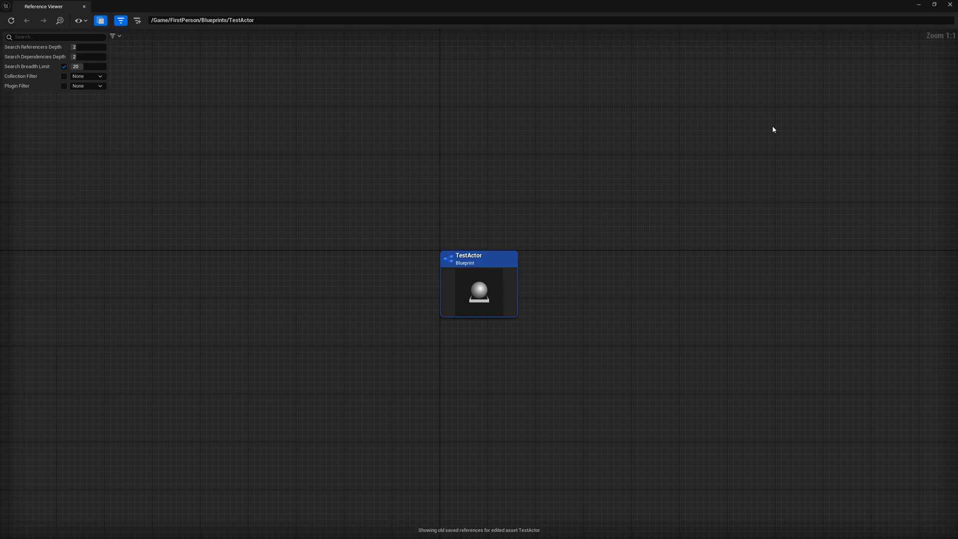
{"action": "right_click", "coordinate": [478, 287]}
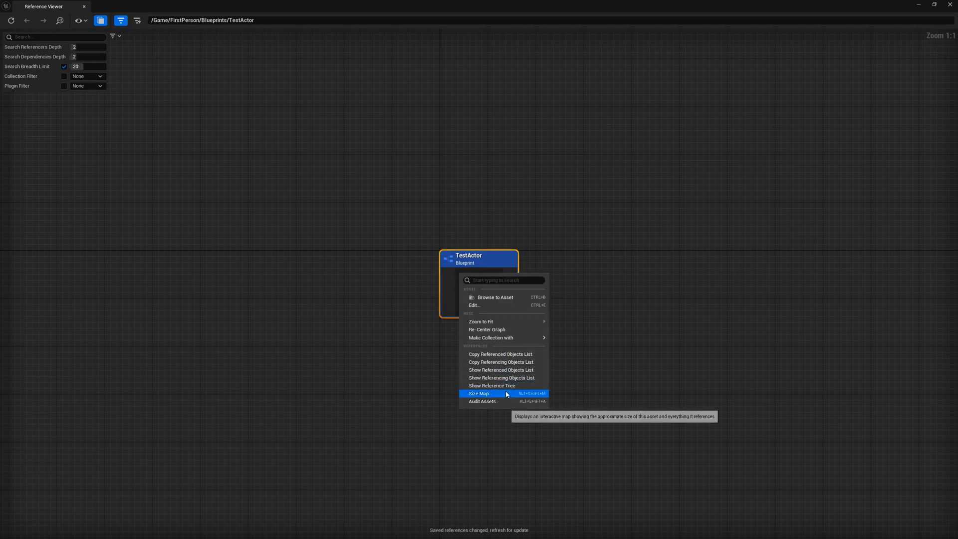
Show TestActor's size map as a single asset at 22.3 kB disk size
{"action": "left_click", "coordinate": [480, 393]}
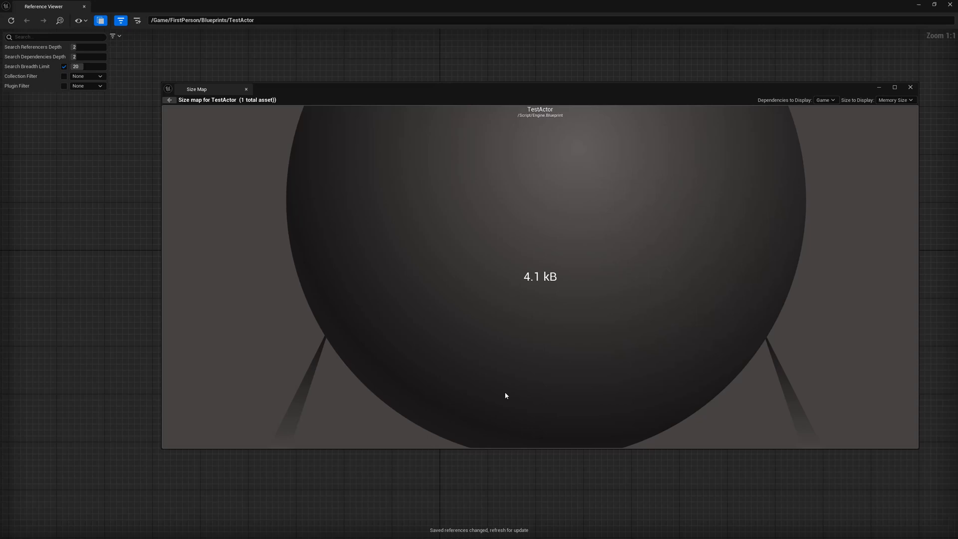
{"action": "mouse_move", "coordinate": [881, 179]}
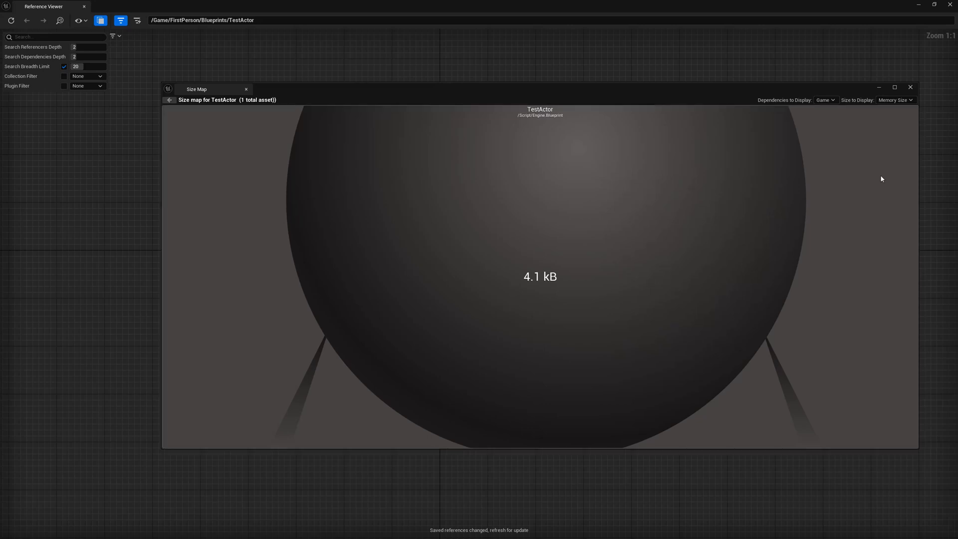
{"action": "left_click", "coordinate": [894, 100]}
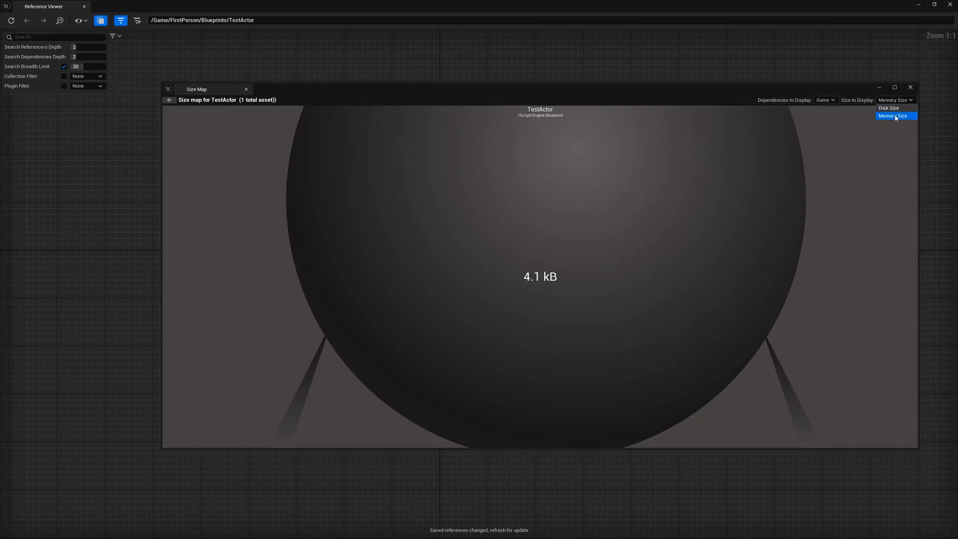
{"action": "left_click", "coordinate": [888, 108]}
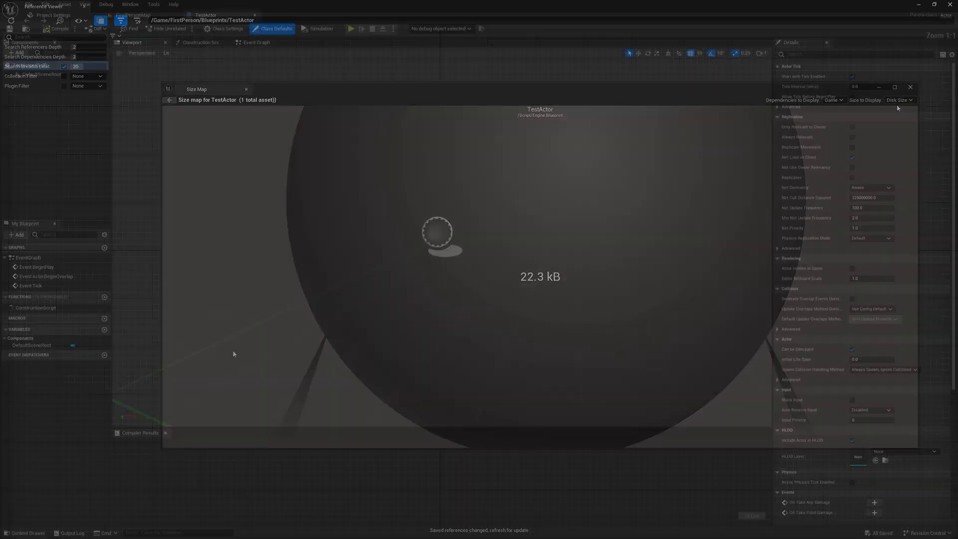
Add a 'rifle' variable typed as BP Pickup Rifle to TestActor
{"action": "left_click", "coordinate": [104, 331]}
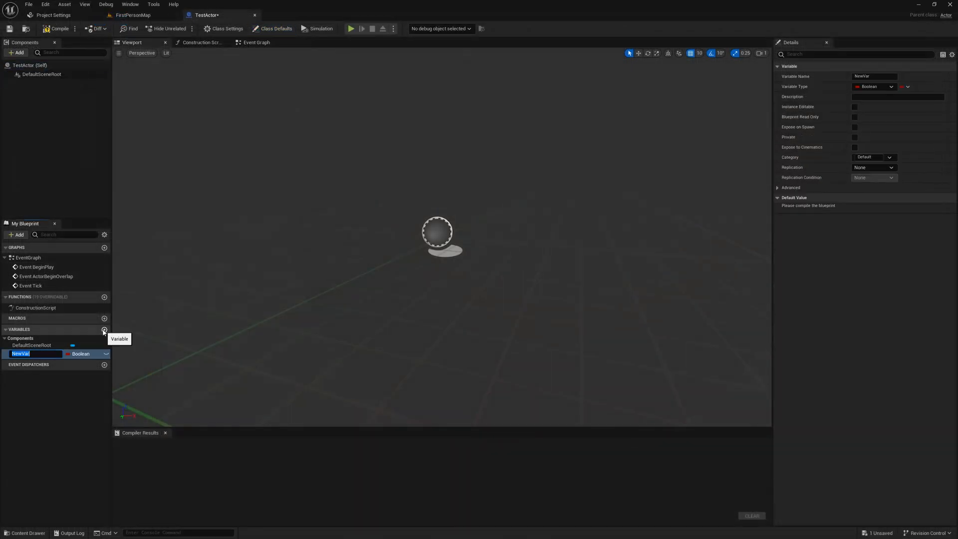
{"action": "type", "text": "rifle"}
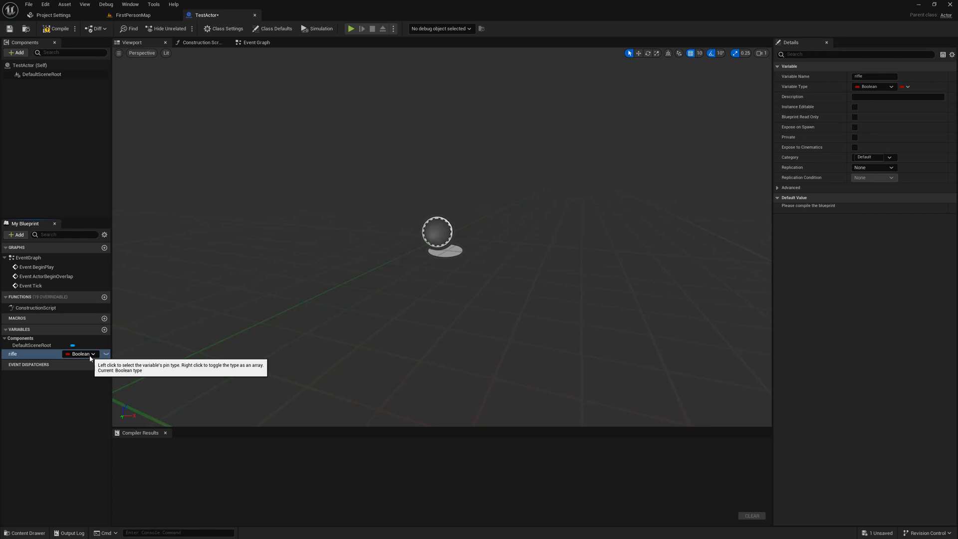
{"action": "left_click", "coordinate": [81, 353]}
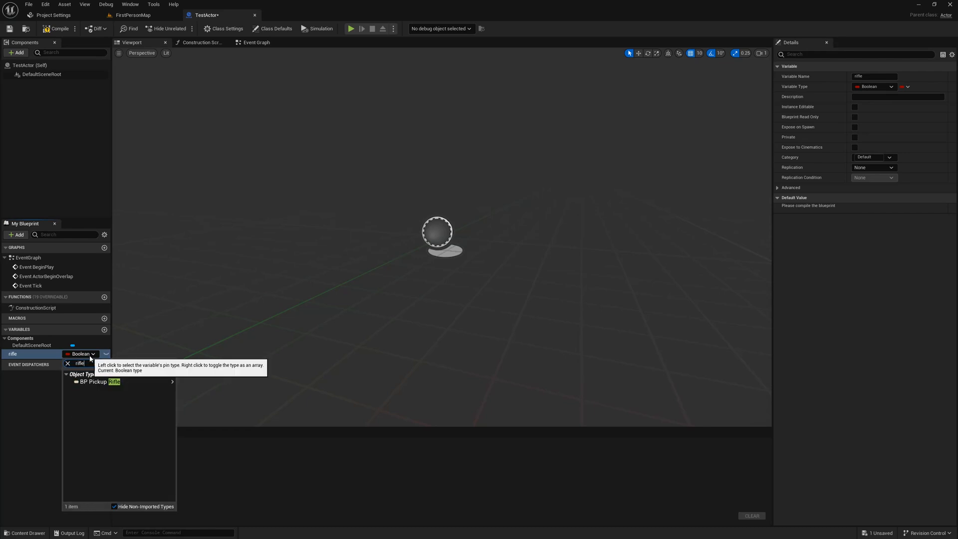
{"action": "left_click", "coordinate": [95, 382]}
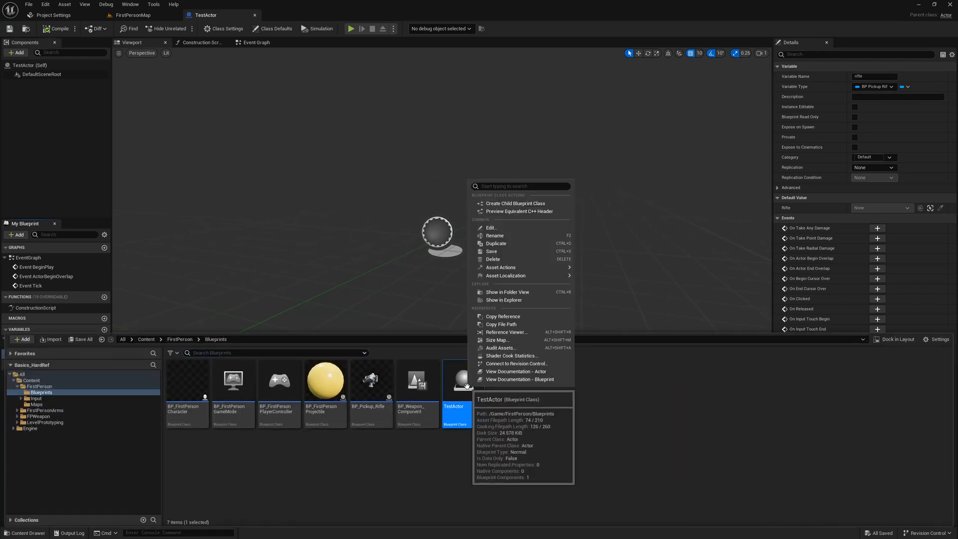
View TestActor's reference tree to confirm the rifle pickup is now a hard reference
{"action": "left_click", "coordinate": [506, 332]}
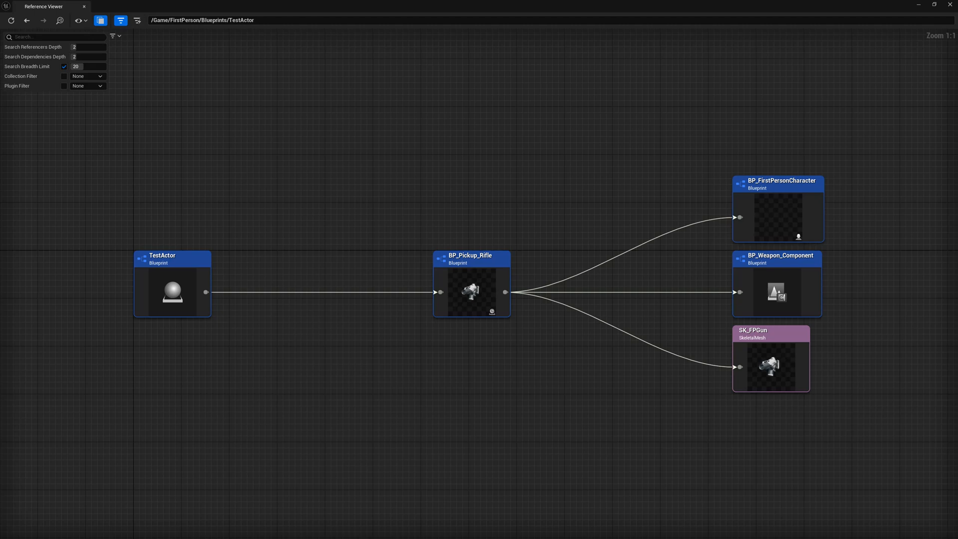
{"action": "right_click", "coordinate": [173, 293]}
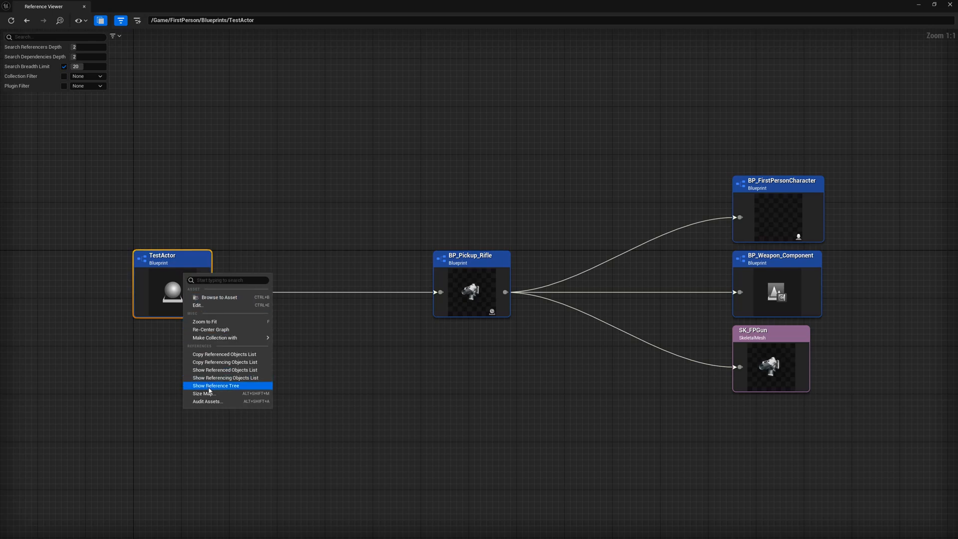
{"action": "left_click", "coordinate": [204, 393]}
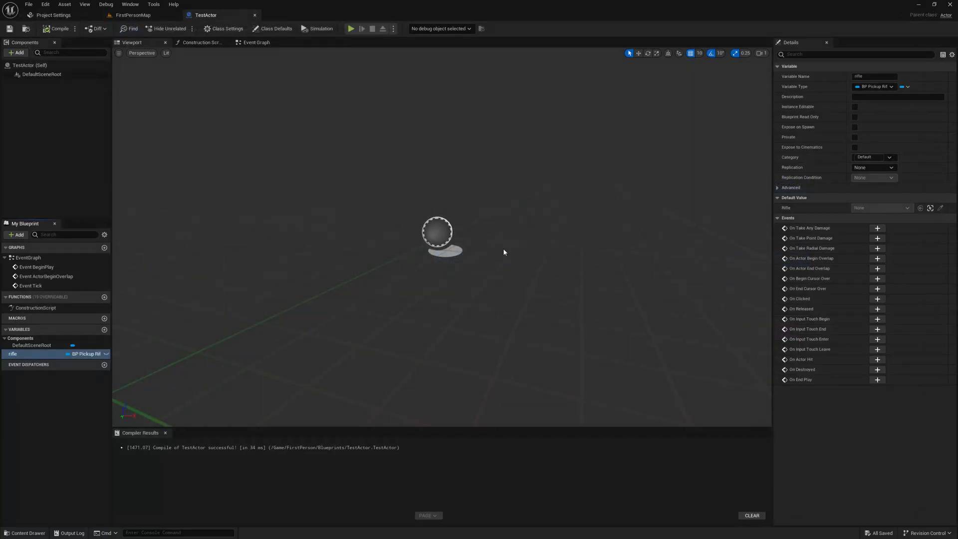
Add a 'player' variable typed as BP First Person Character to TestActor
{"action": "left_click", "coordinate": [17, 234]}
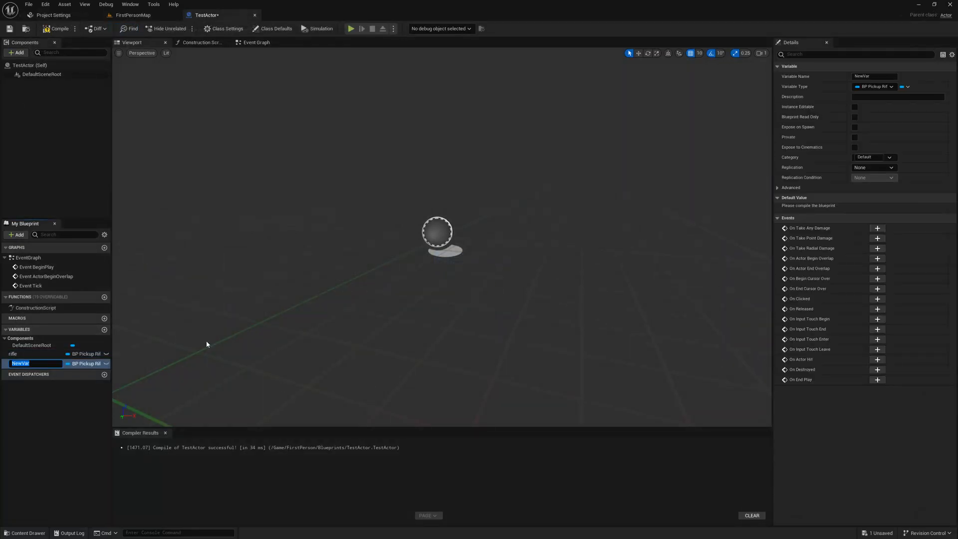
{"action": "type", "text": "player"}
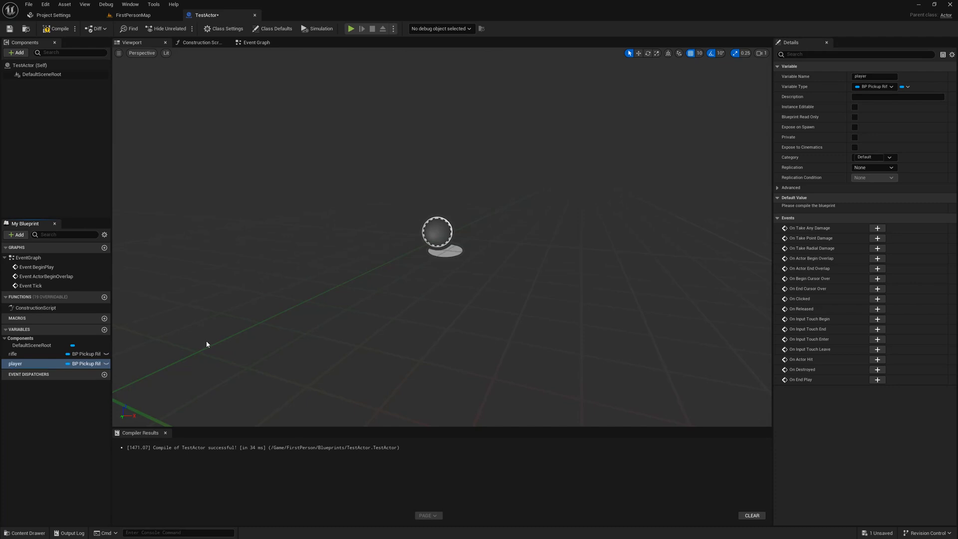
{"action": "left_click", "coordinate": [84, 363]}
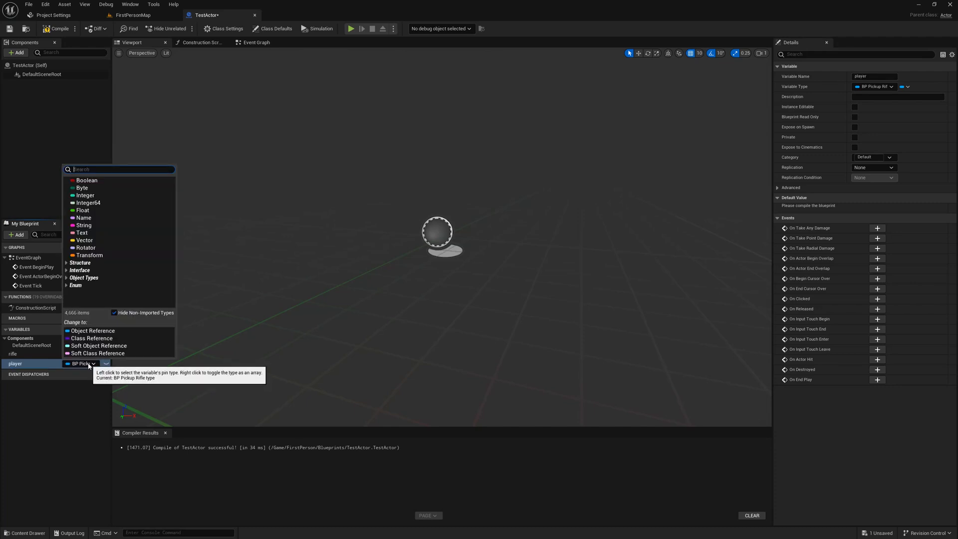
{"action": "type", "text": "bpfirst"}
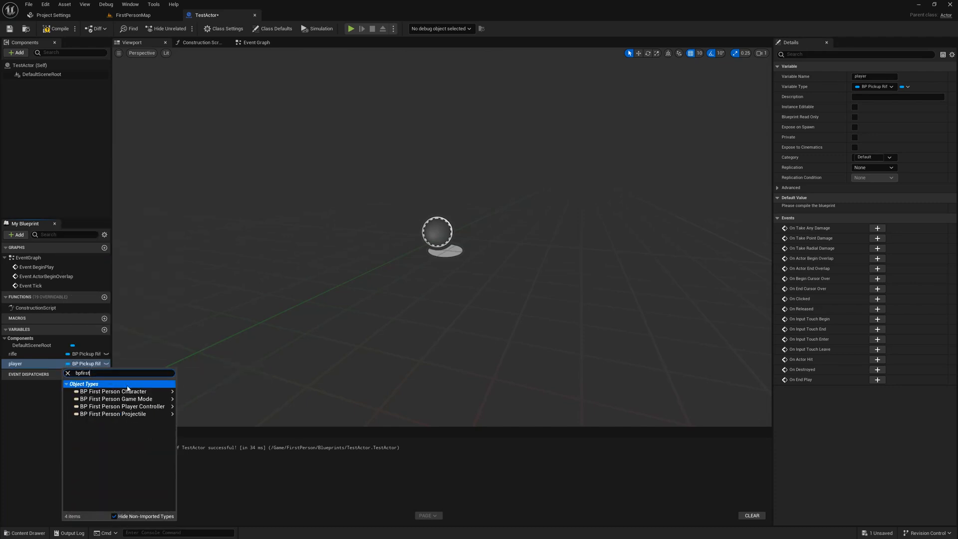
{"action": "left_click", "coordinate": [114, 392]}
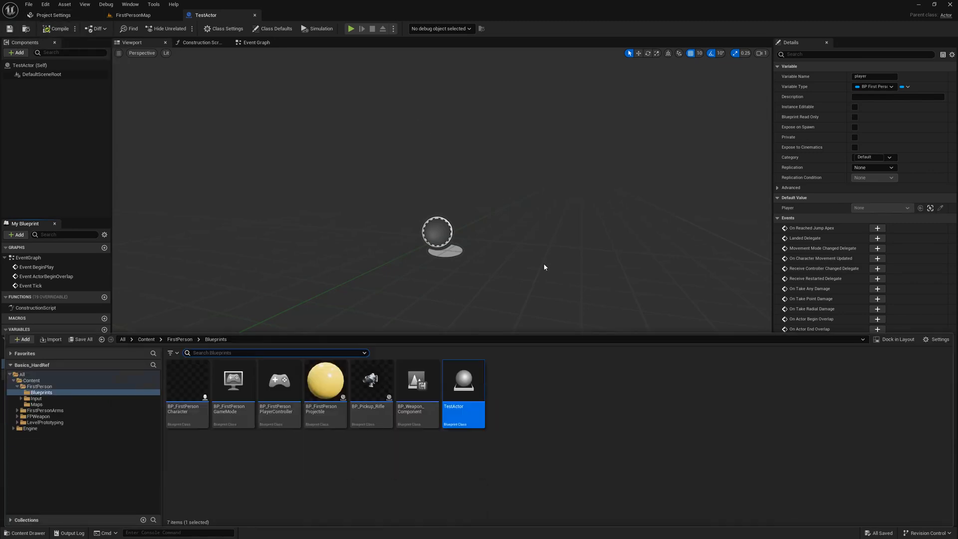
View the Size Map of TestActor's references and choose its size measure
{"action": "right_click", "coordinate": [462, 379]}
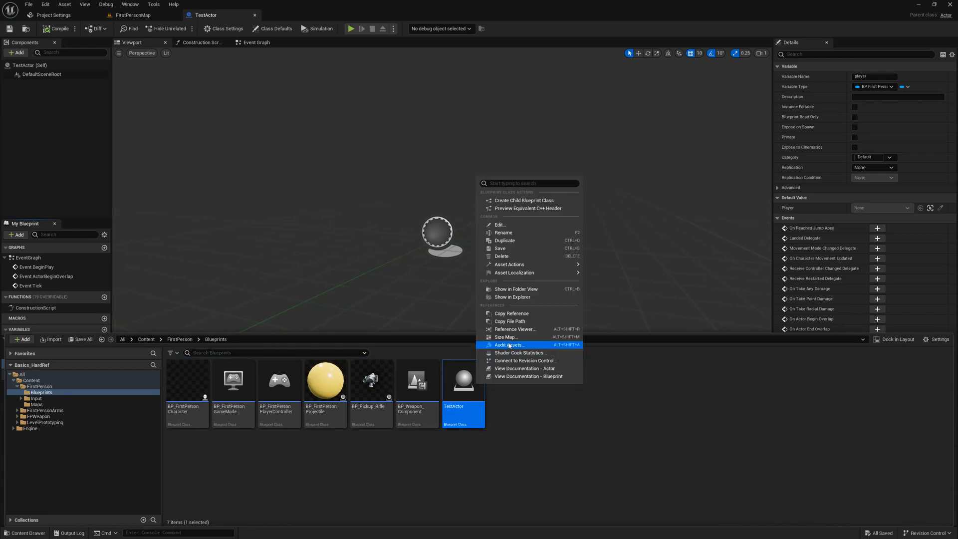
{"action": "left_click", "coordinate": [516, 328]}
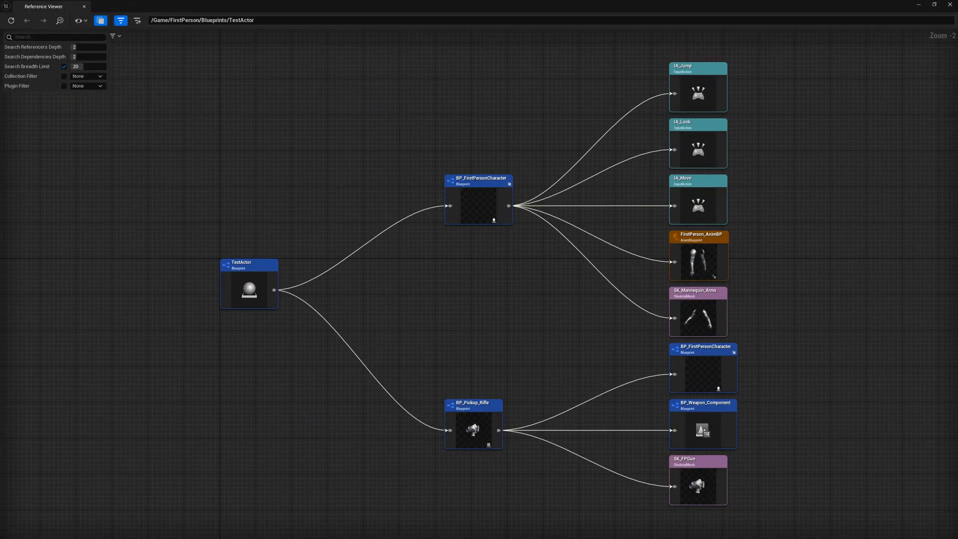
{"action": "mouse_move", "coordinate": [199, 178]}
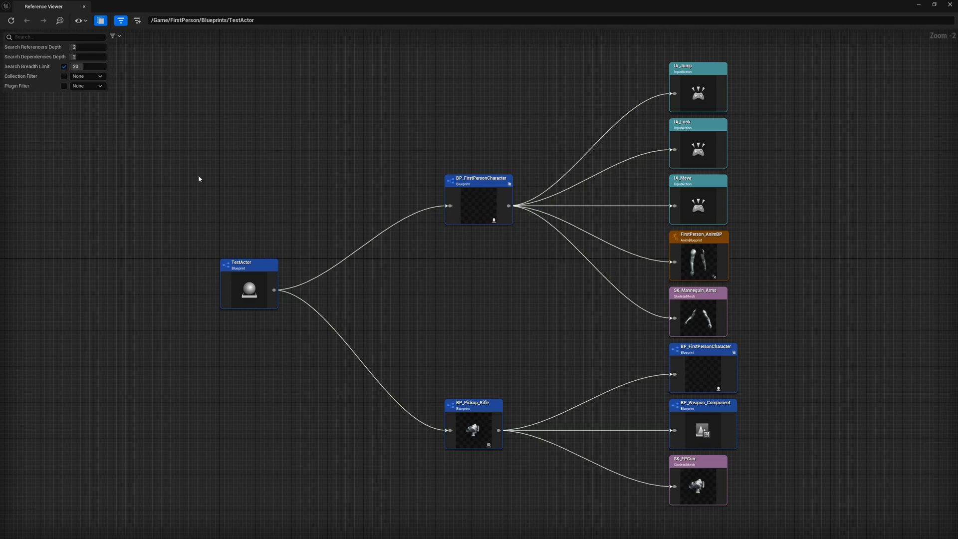
{"action": "right_click", "coordinate": [249, 287]}
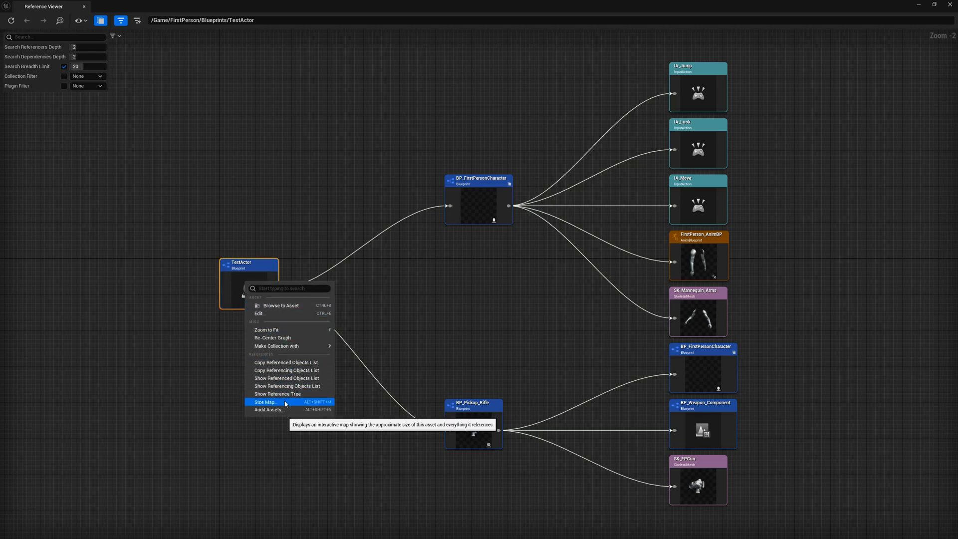
{"action": "left_click", "coordinate": [265, 402]}
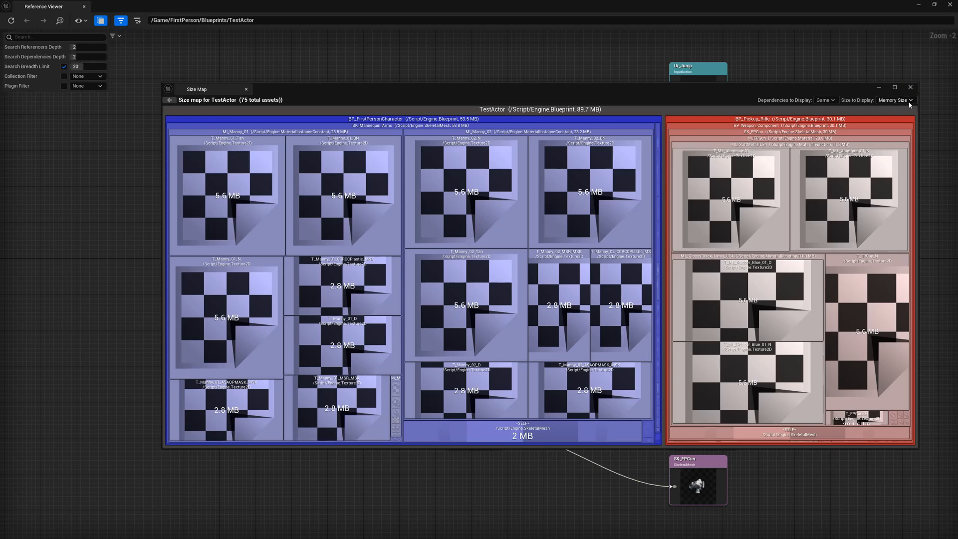
{"action": "left_click", "coordinate": [896, 99]}
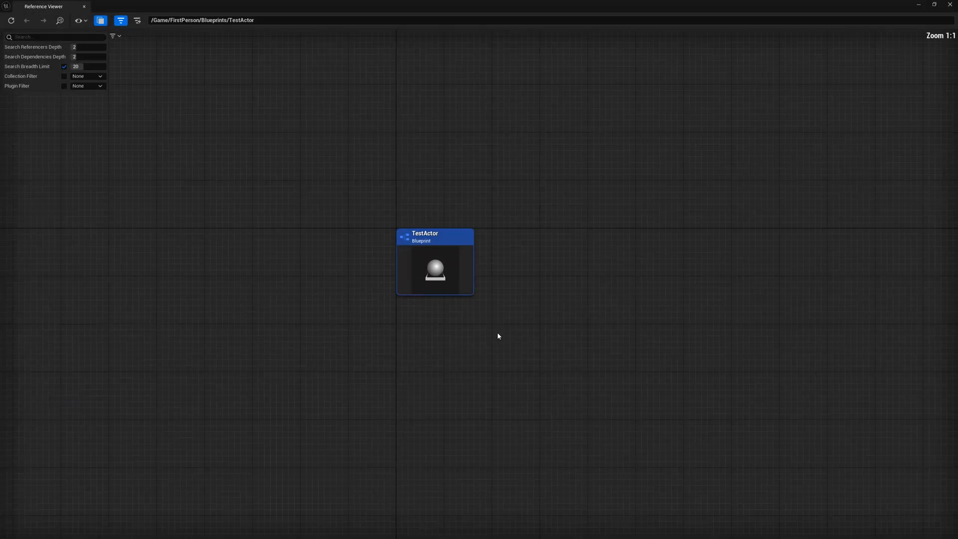
Place a Get Player Character node cast to BP_FirstPersonCharacter in TestActor's event graph
{"action": "double_click", "coordinate": [434, 262]}
{"action": "type", "text": "get charac"}
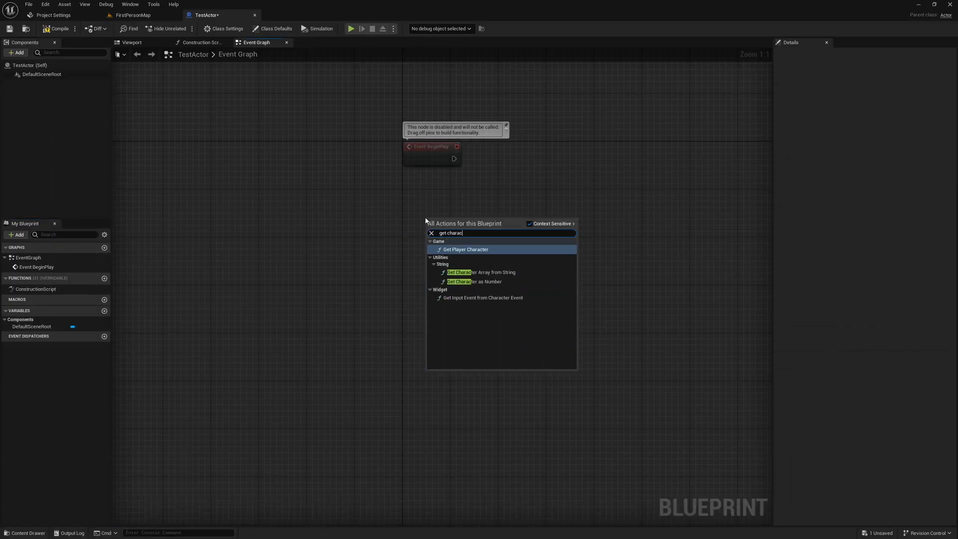
{"action": "left_click", "coordinate": [465, 250]}
{"action": "type", "text": "cast"}
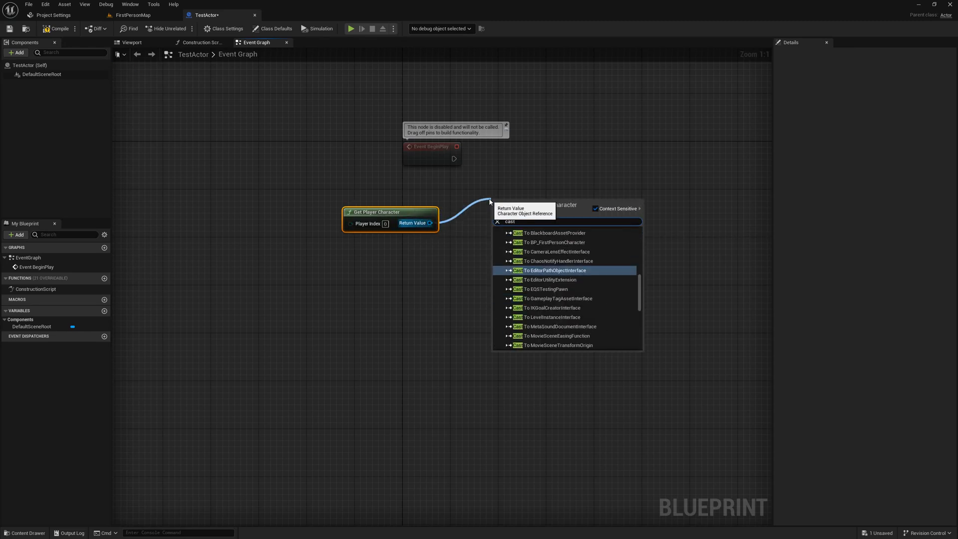
{"action": "left_click", "coordinate": [553, 242]}
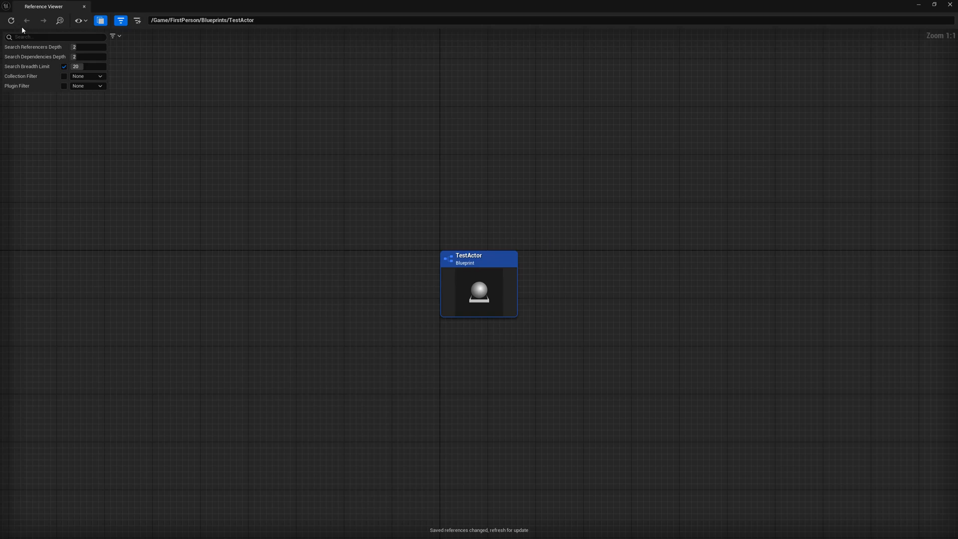
Refresh the Reference Viewer and select the BP_FirstPersonCharacter node TestActor now references
{"action": "left_click", "coordinate": [10, 20]}
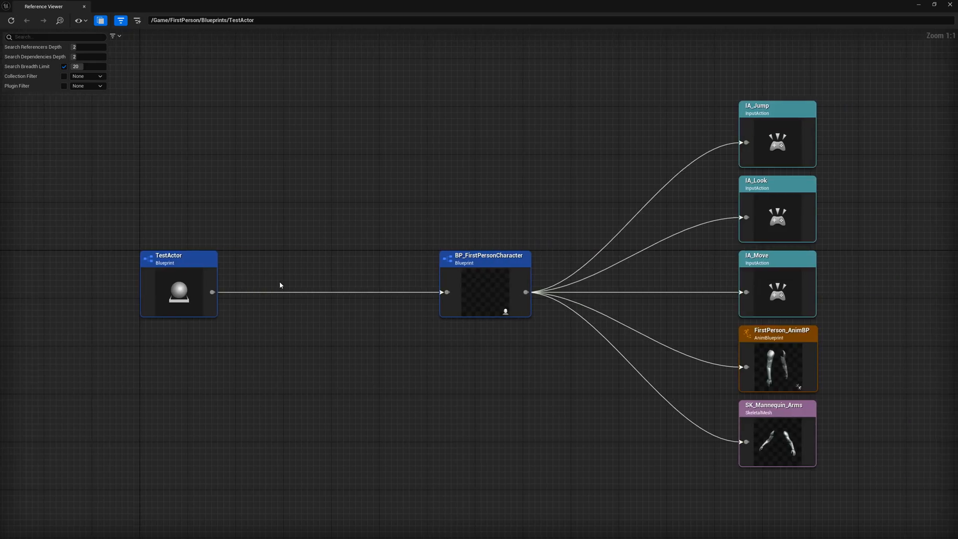
{"action": "mouse_move", "coordinate": [455, 253]}
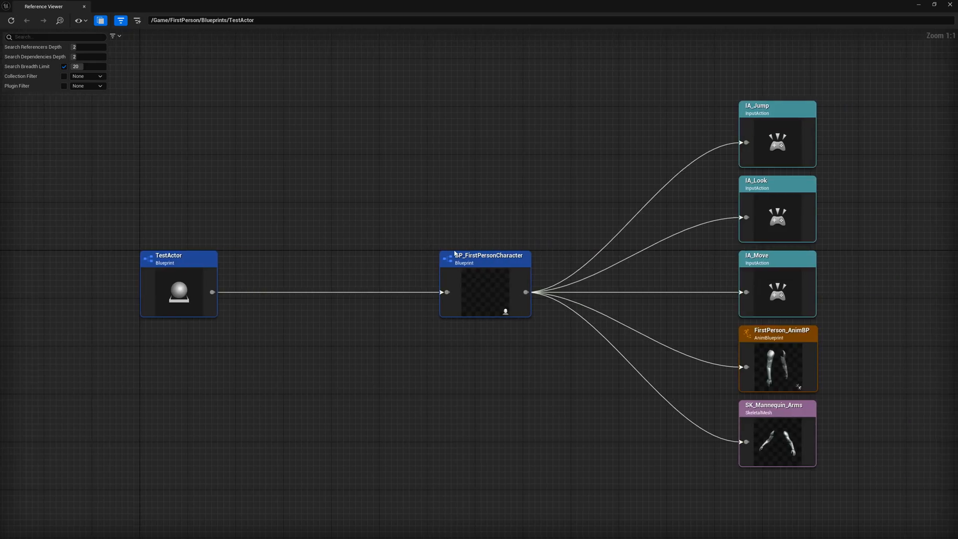
{"action": "left_click", "coordinate": [484, 258]}
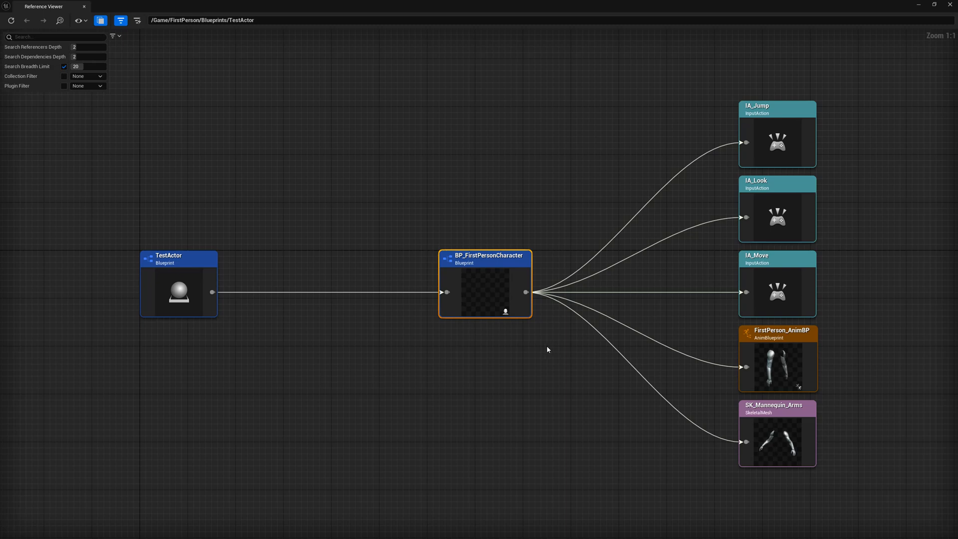